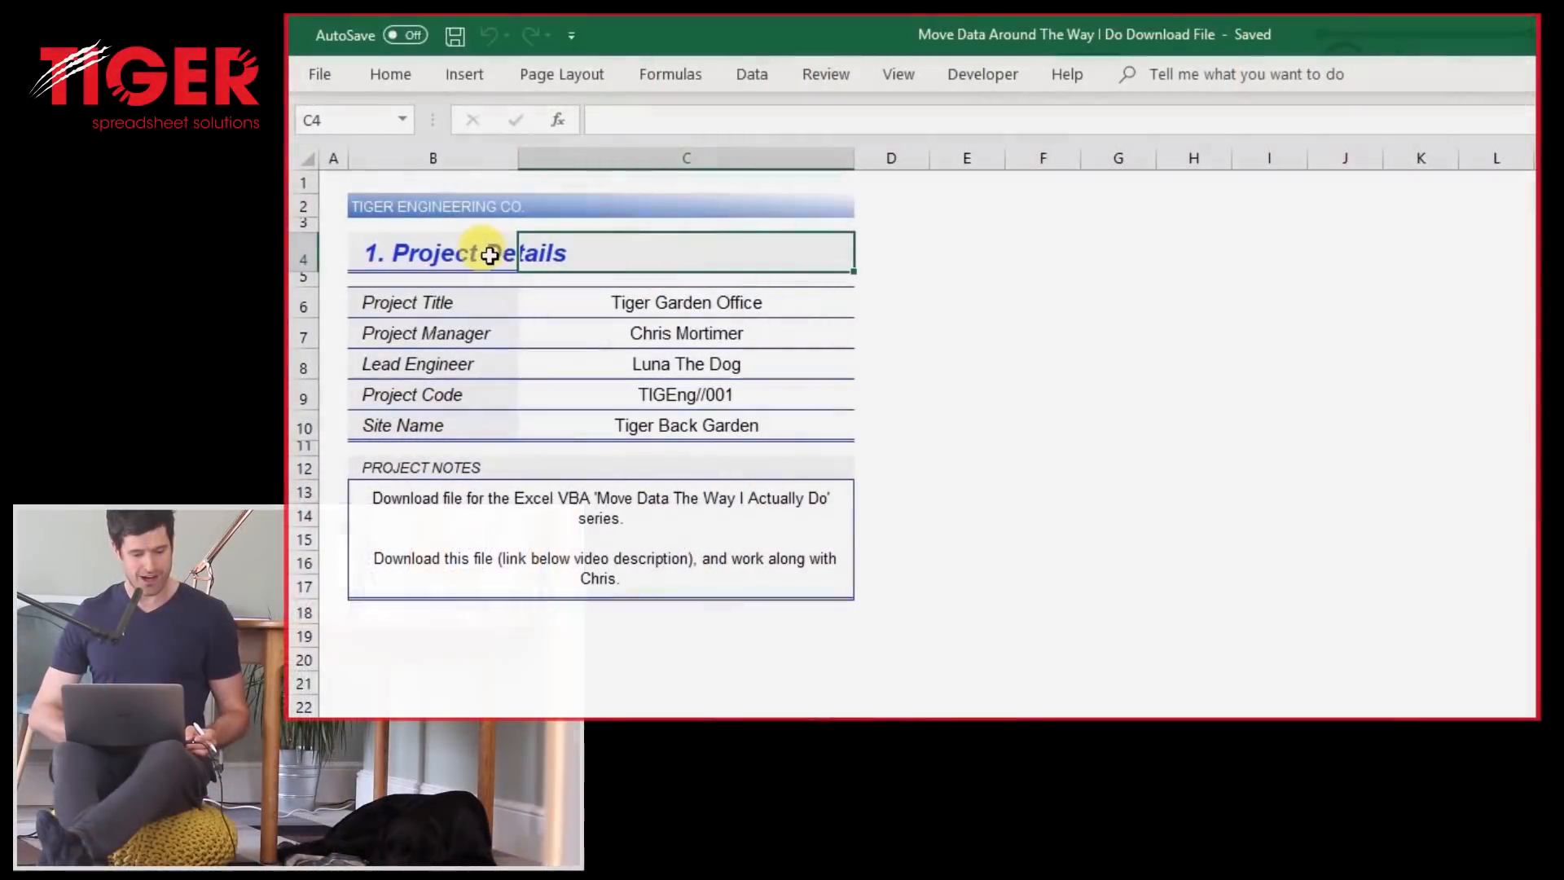
Inspect the Project Details heading and the Tiger Garden Office title, then switch to the VBA editor.
left_click(432, 252)
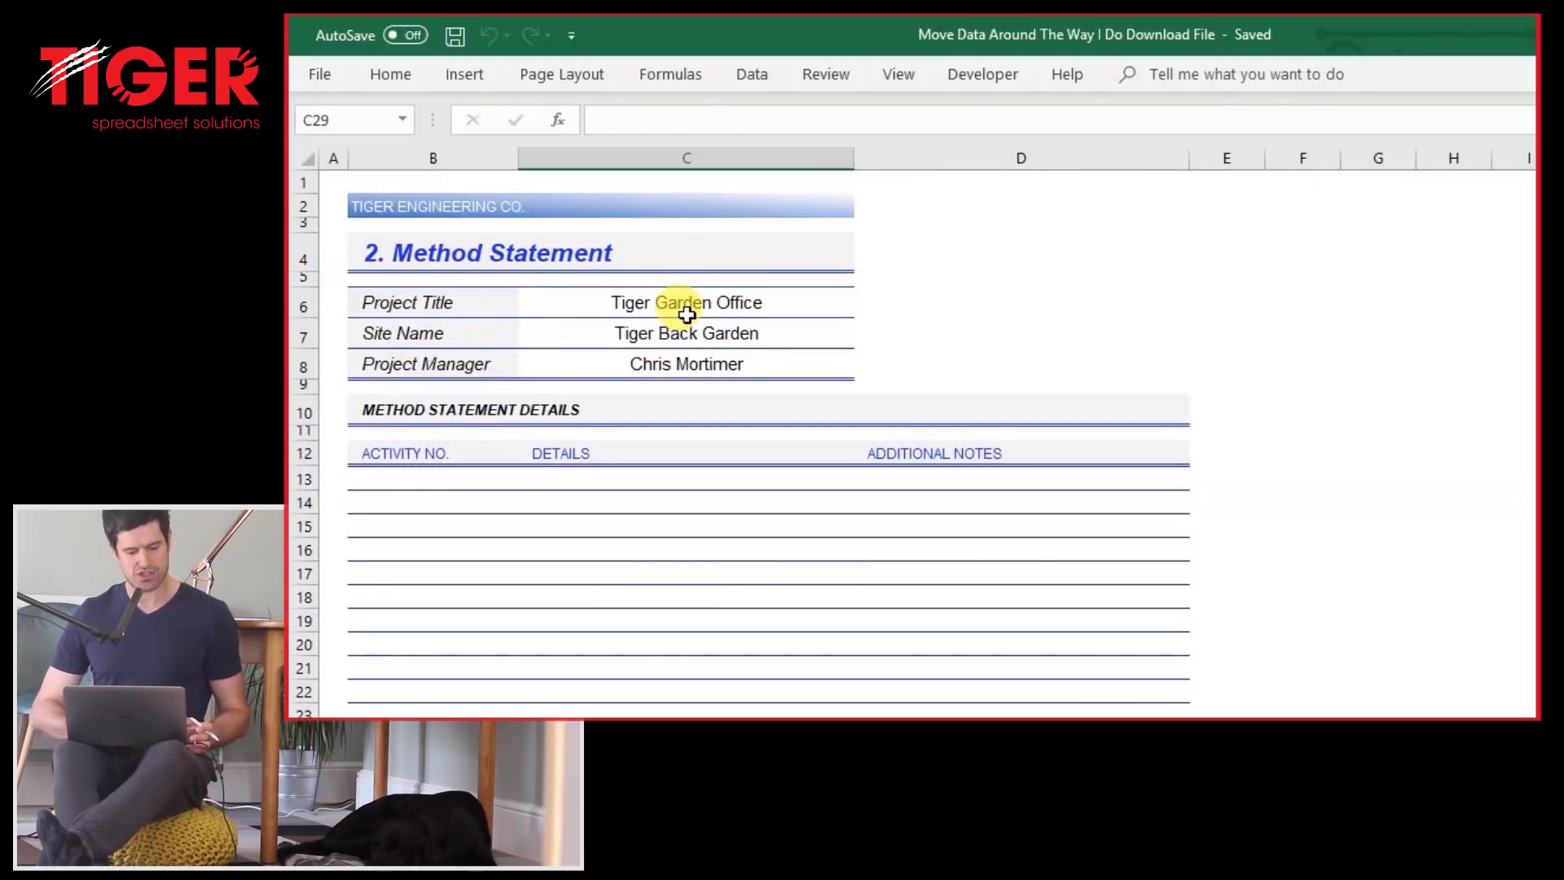
left_click(686, 303)
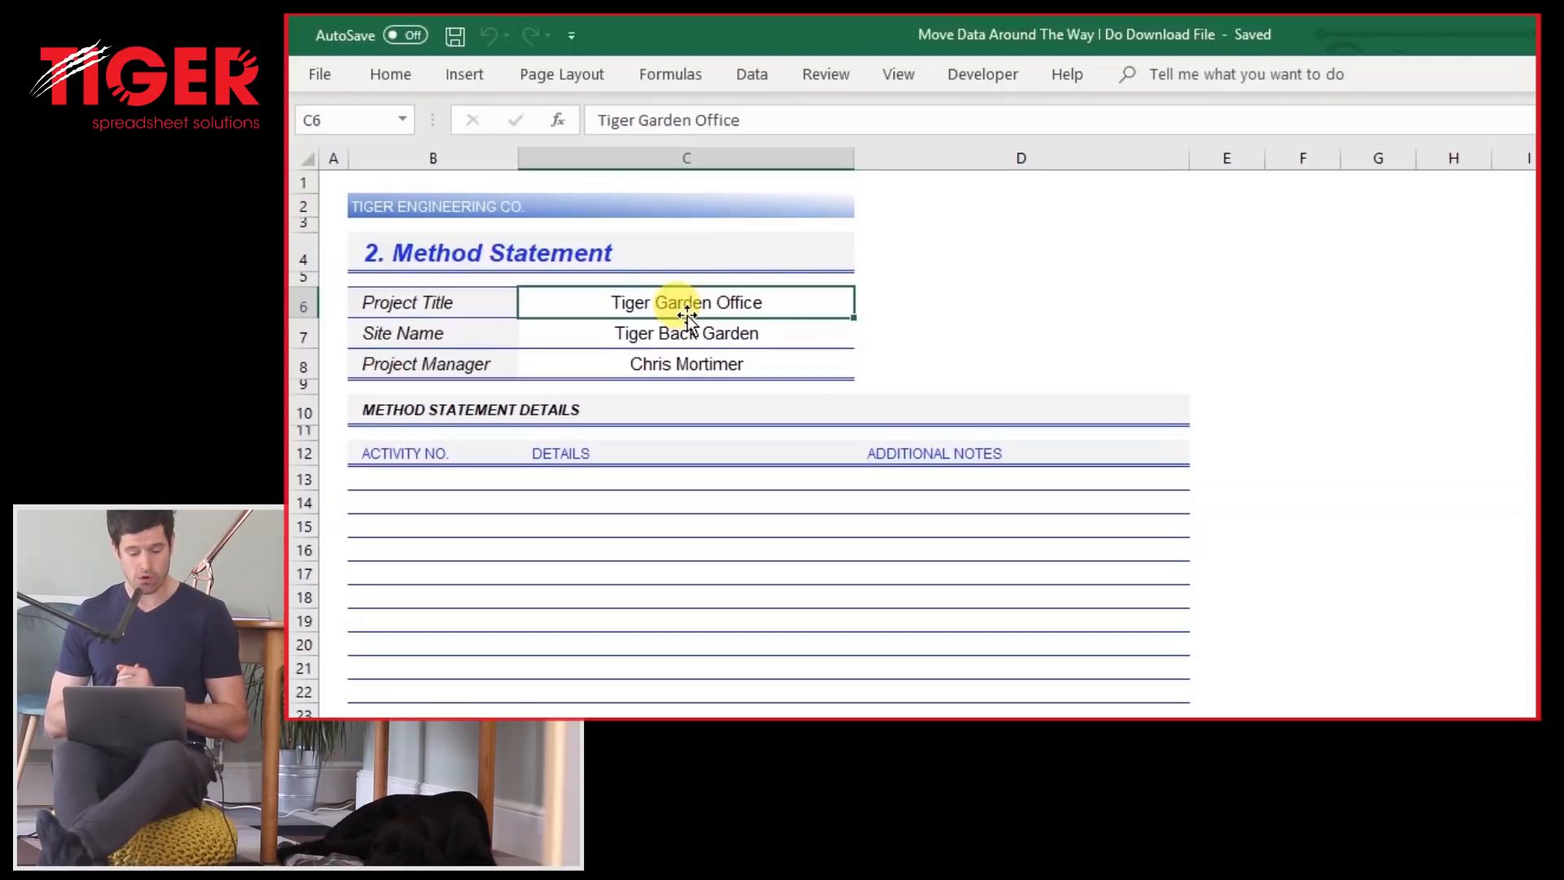
key("Alt+F11")
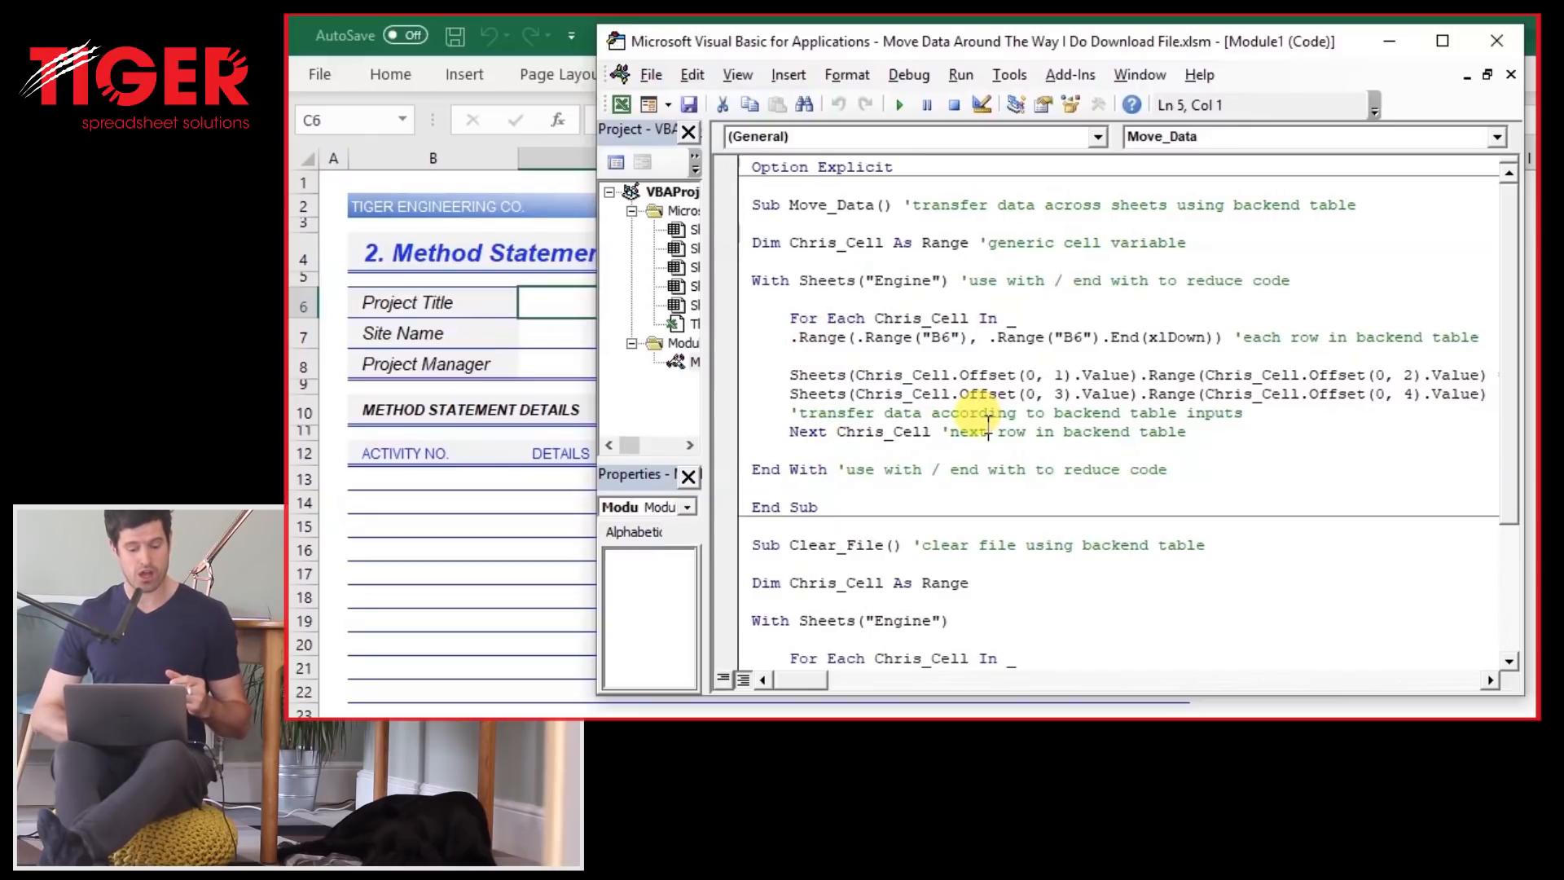
Highlight the Move_Data macro code to review how it transfers data across sheets.
left_click_drag(791, 318, 987, 430)
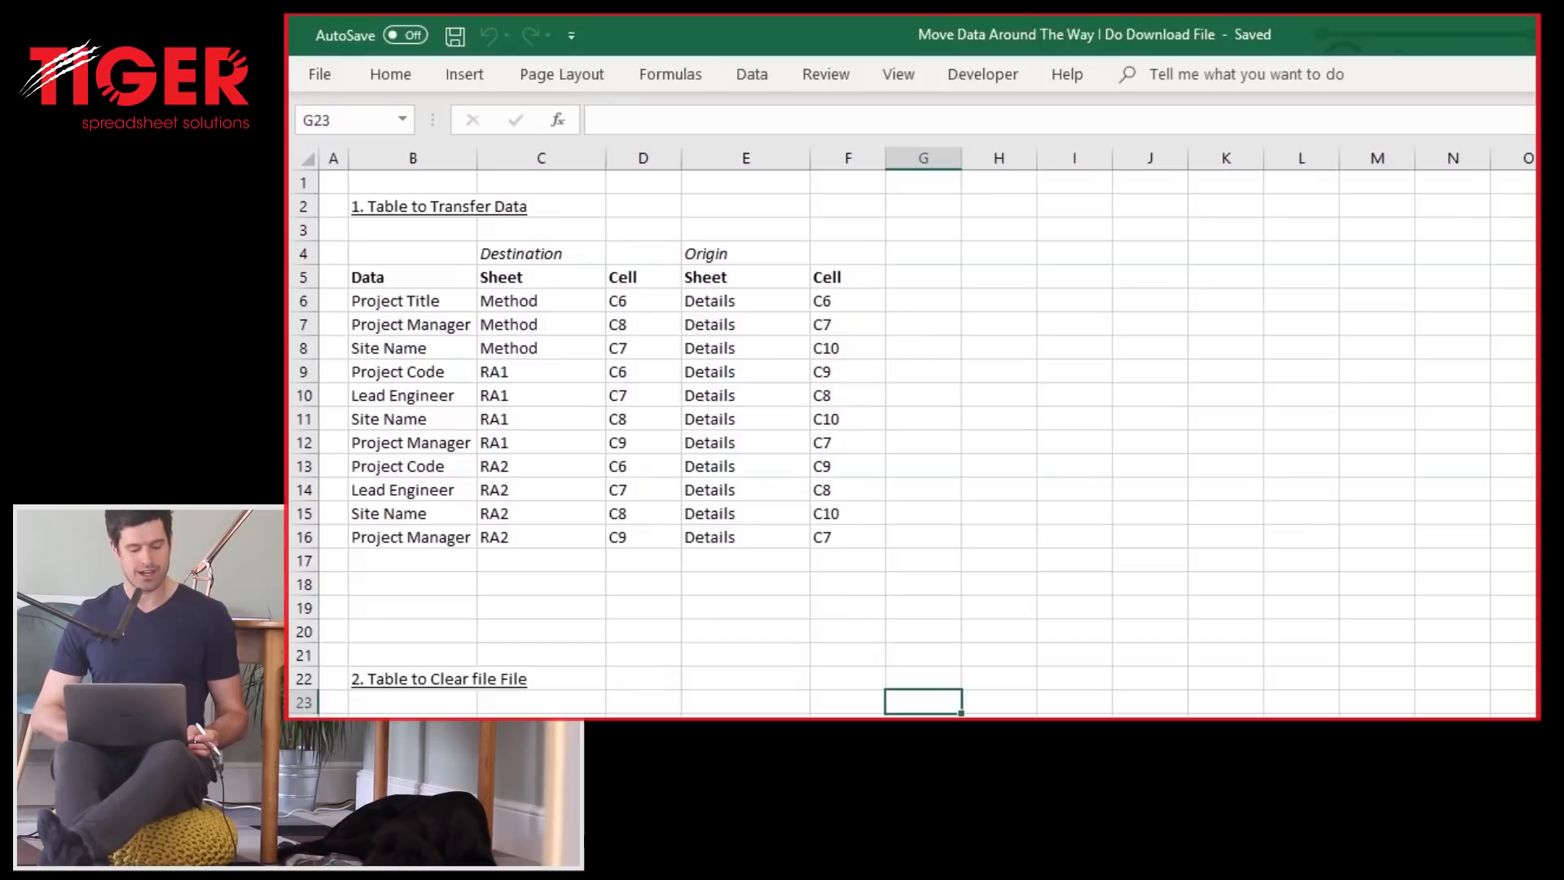
left_click(540, 371)
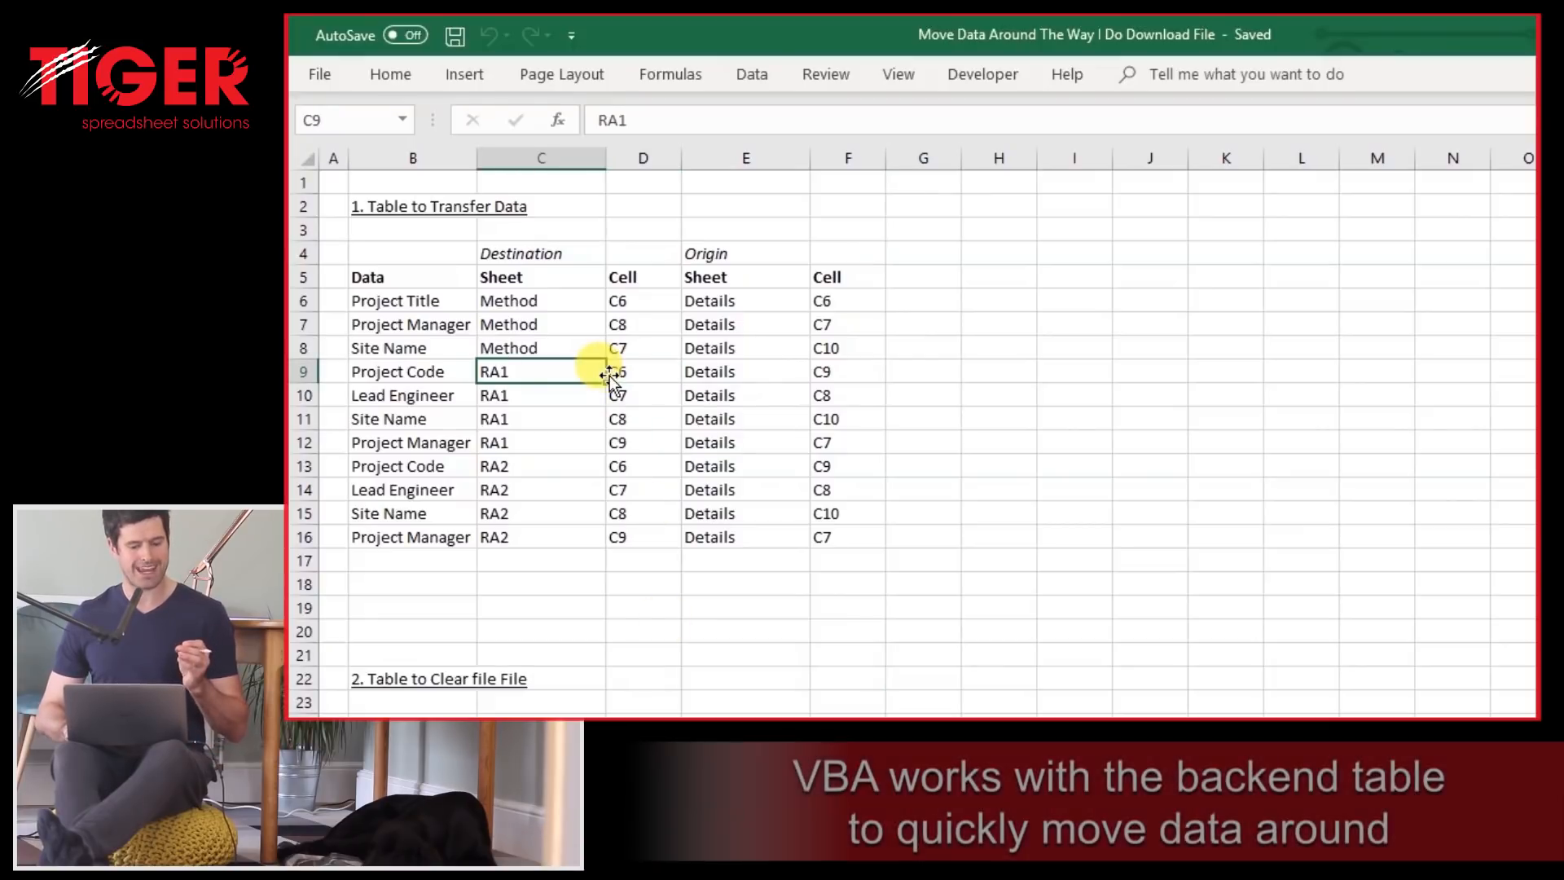
left_click(412, 322)
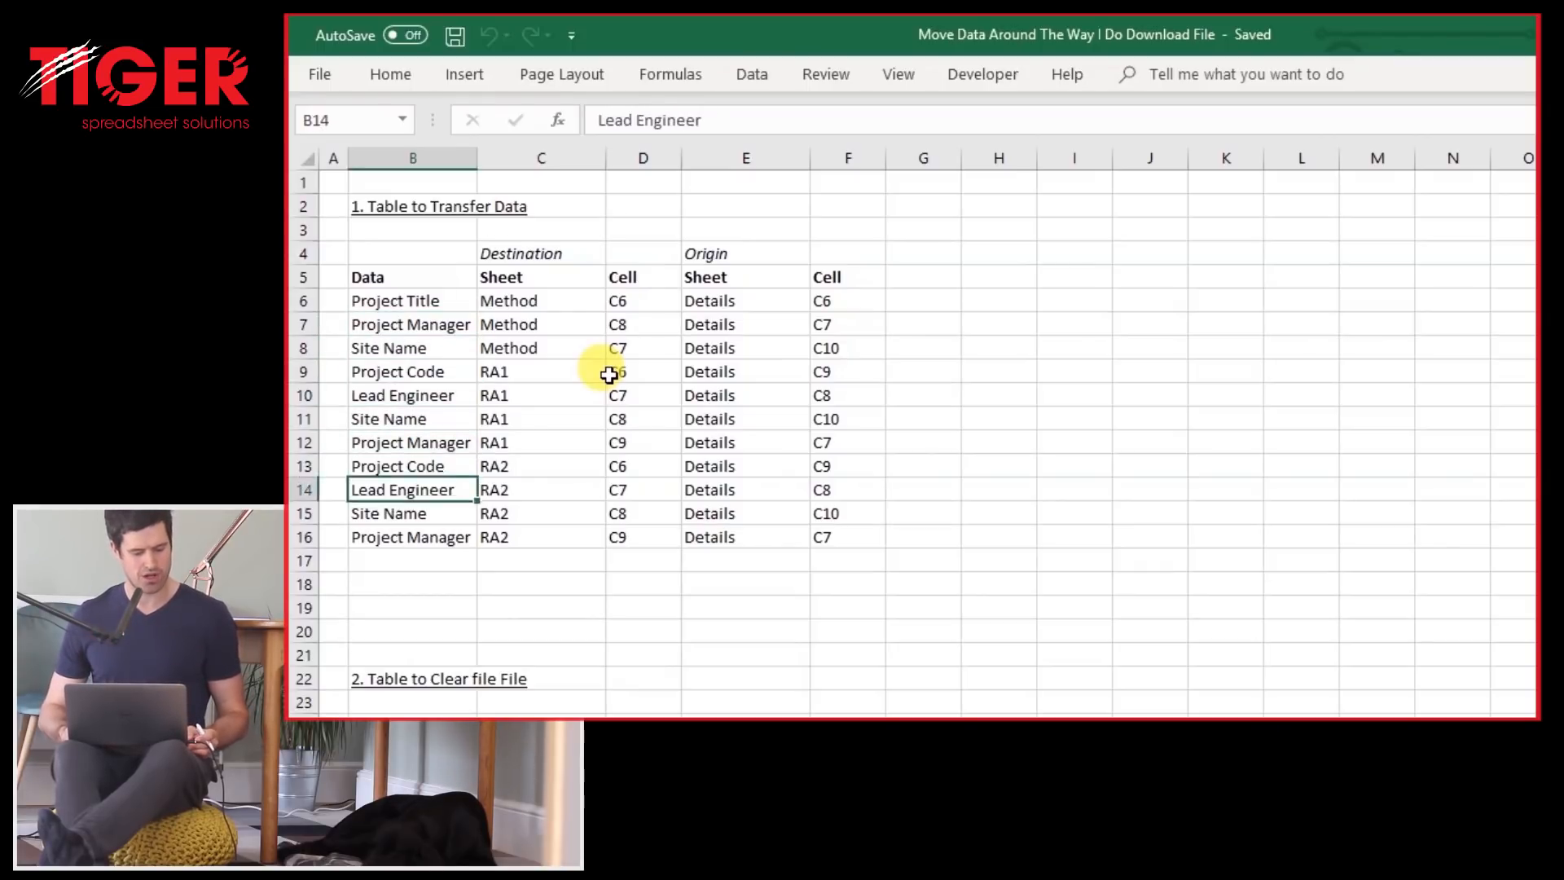
left_click(412, 536)
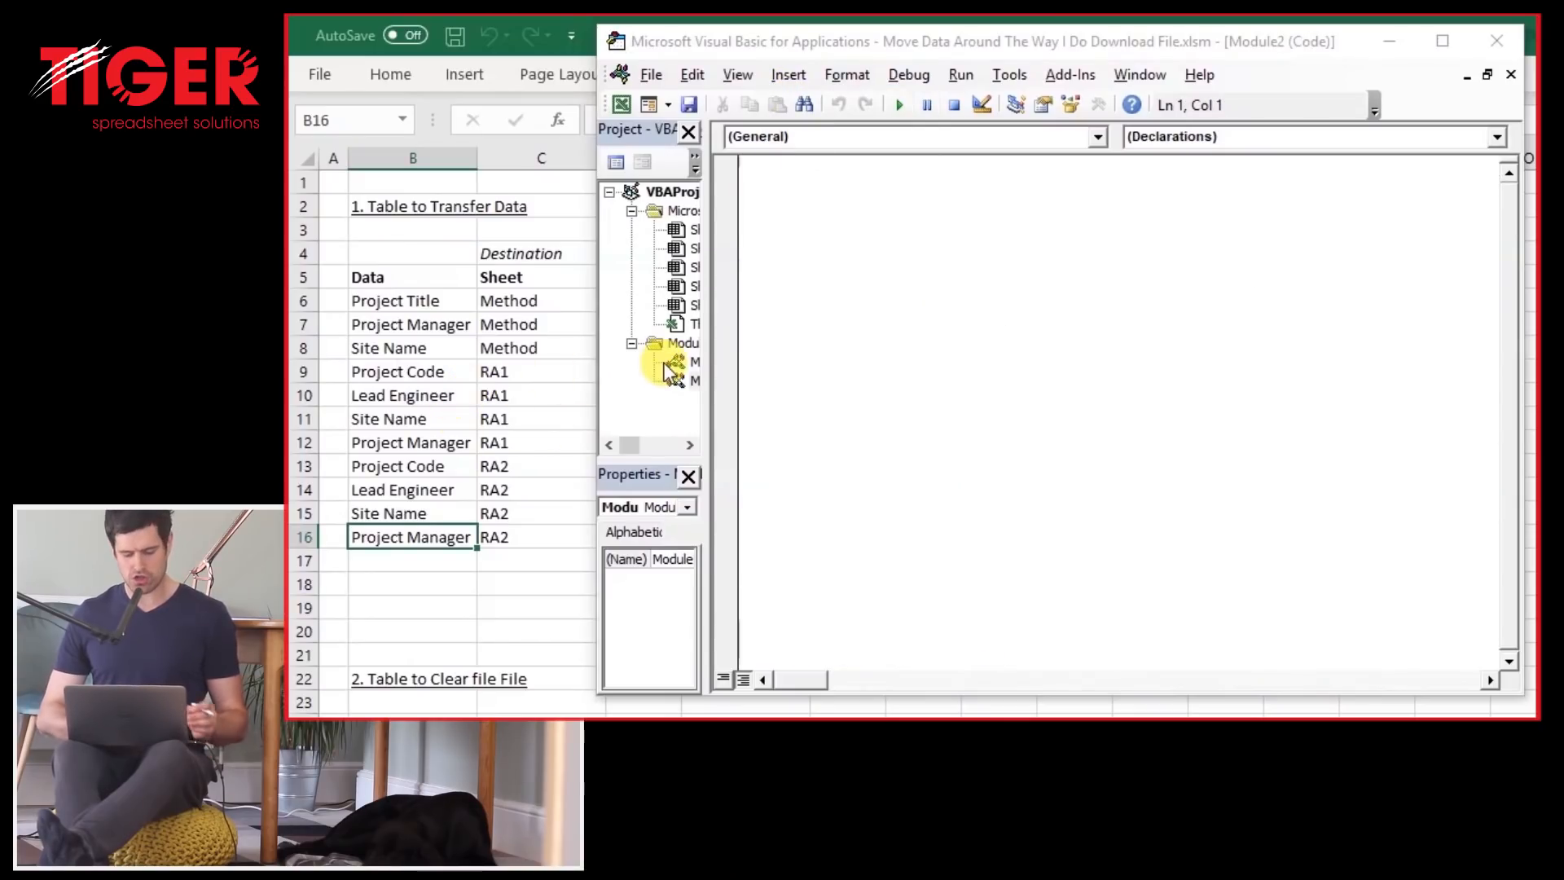
Begin the new module with an Option Explicit line.
type("Option Expl")
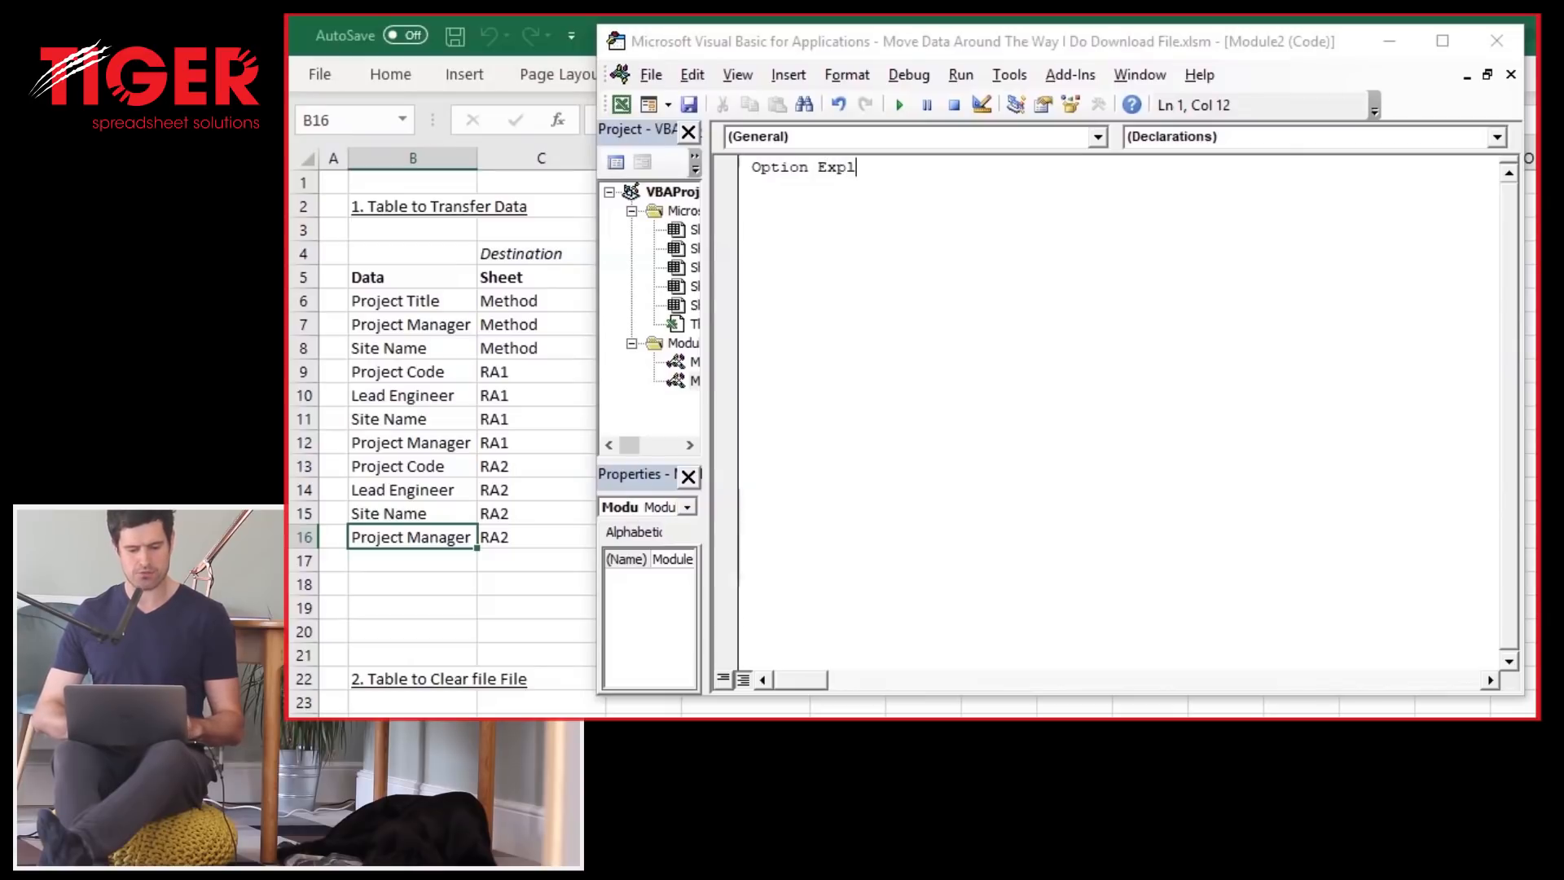
type("icit")
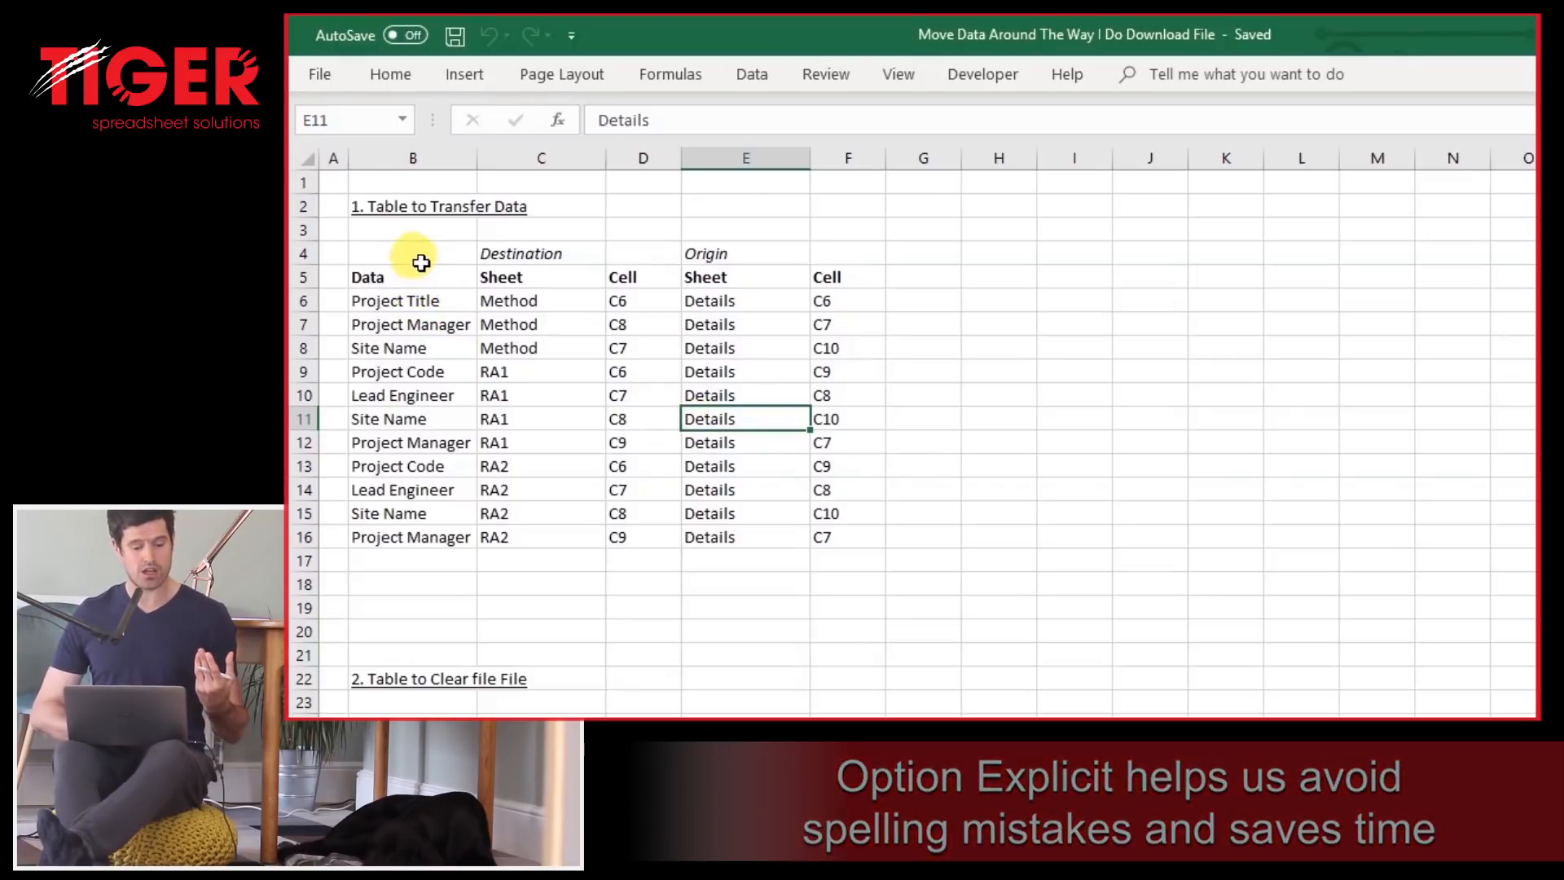
Browse the workbook sheets, including Method Statement, around the newly added blank worksheet.
left_click_drag(412, 254, 813, 531)
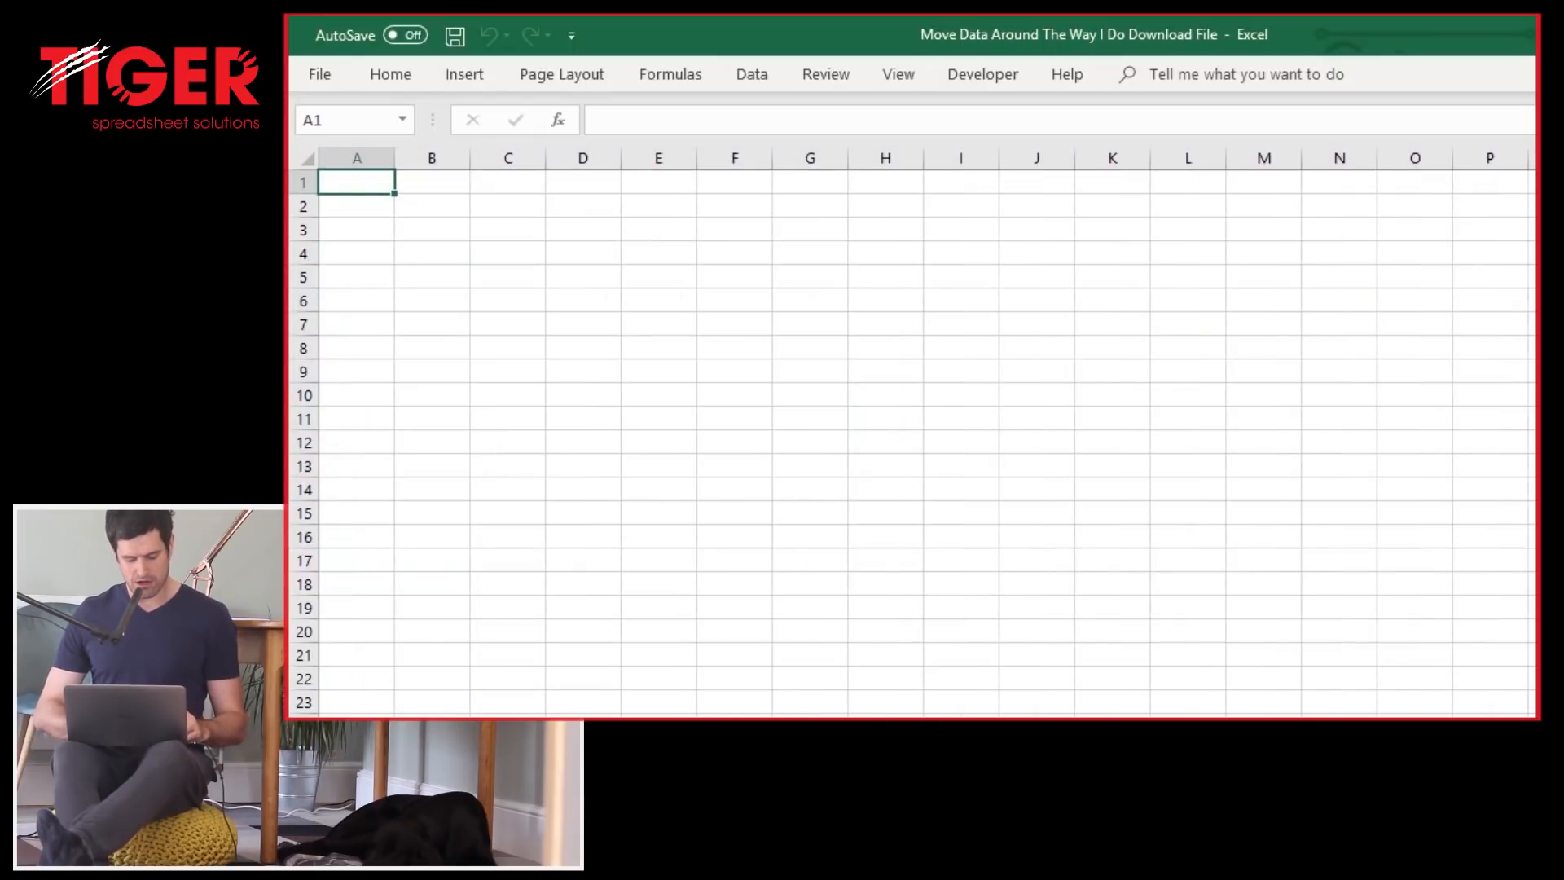
key("alt")
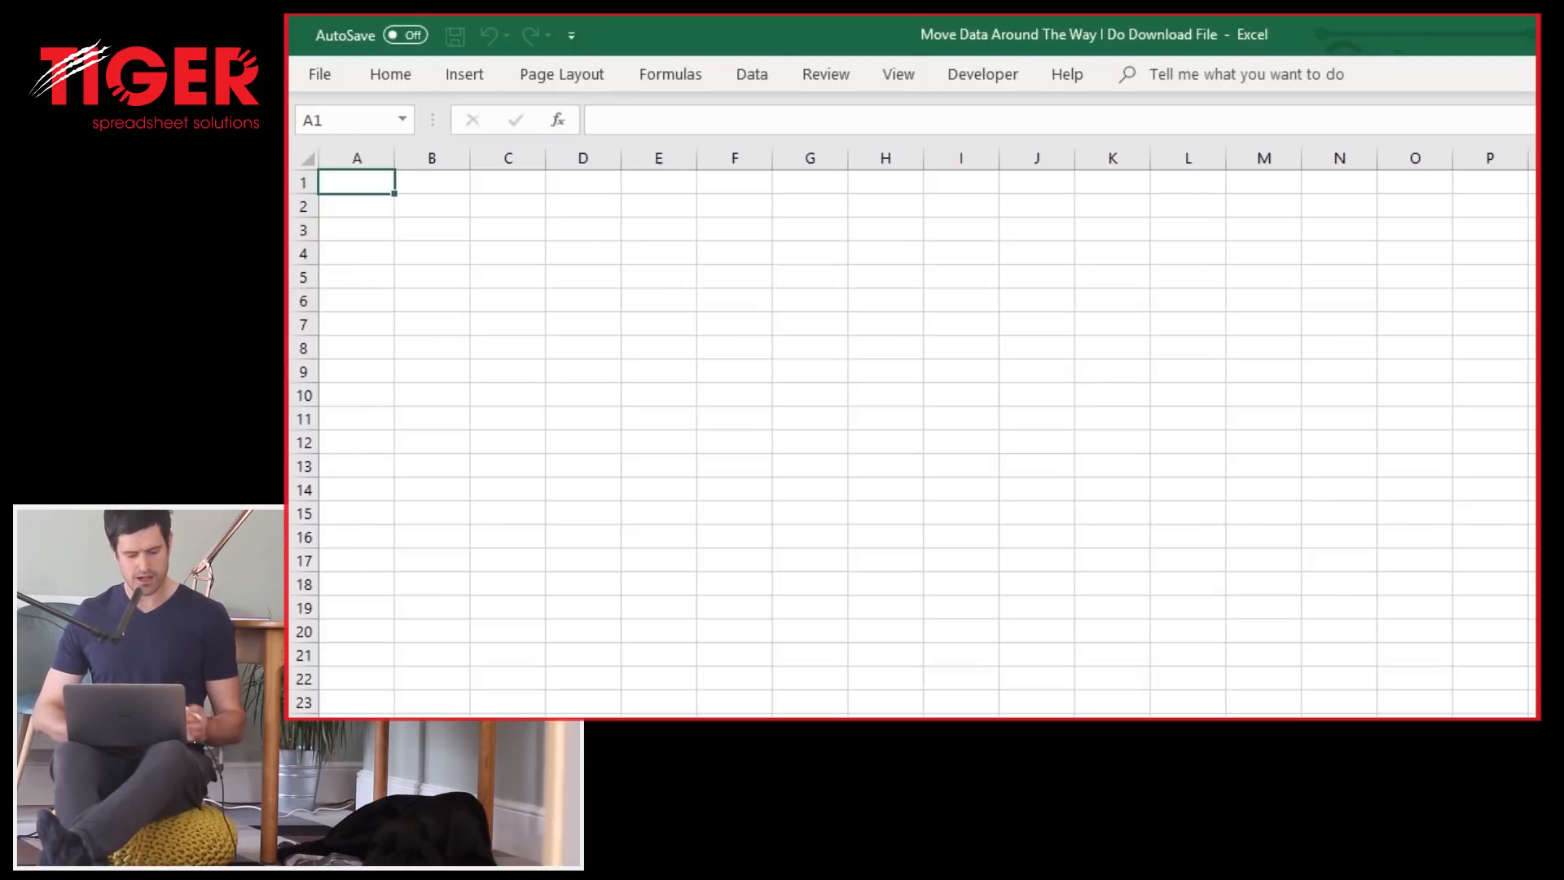
left_click(430, 205)
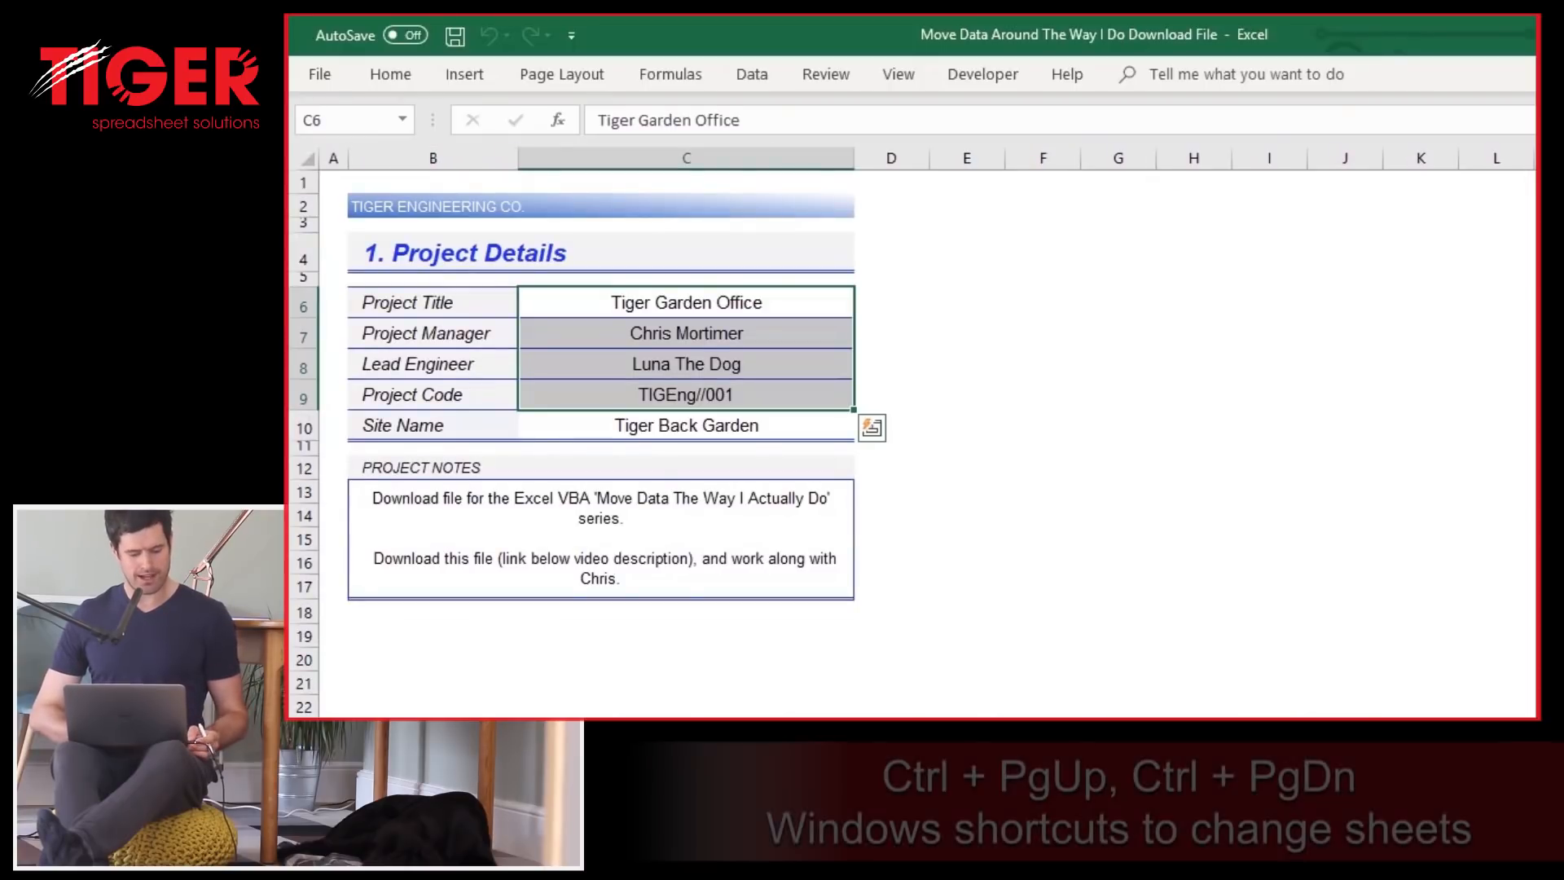
key("ctrl+pagedown")
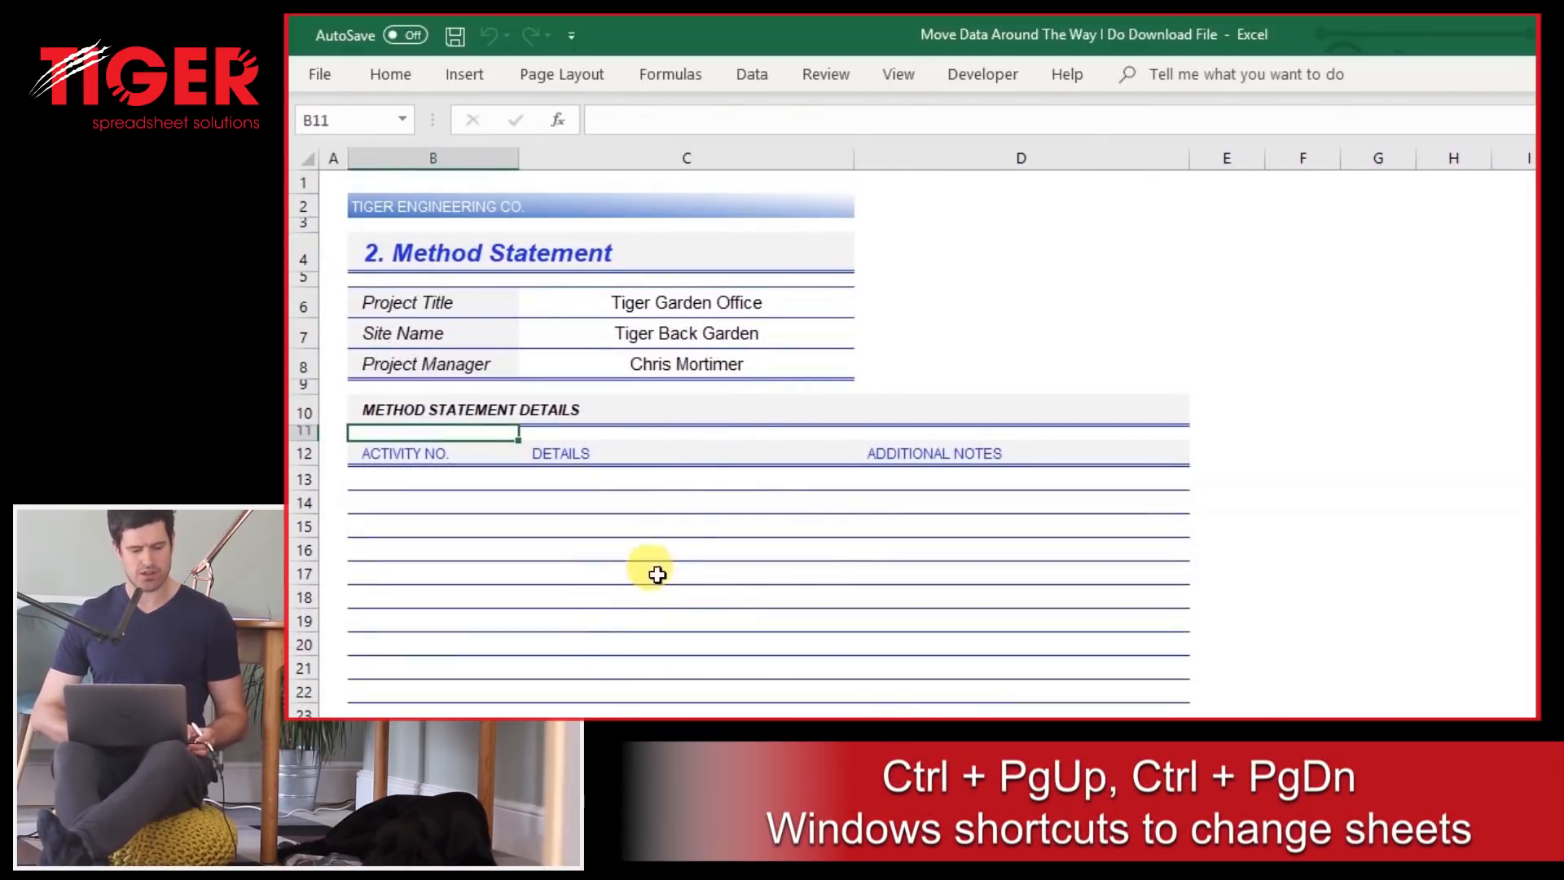
left_click(686, 303)
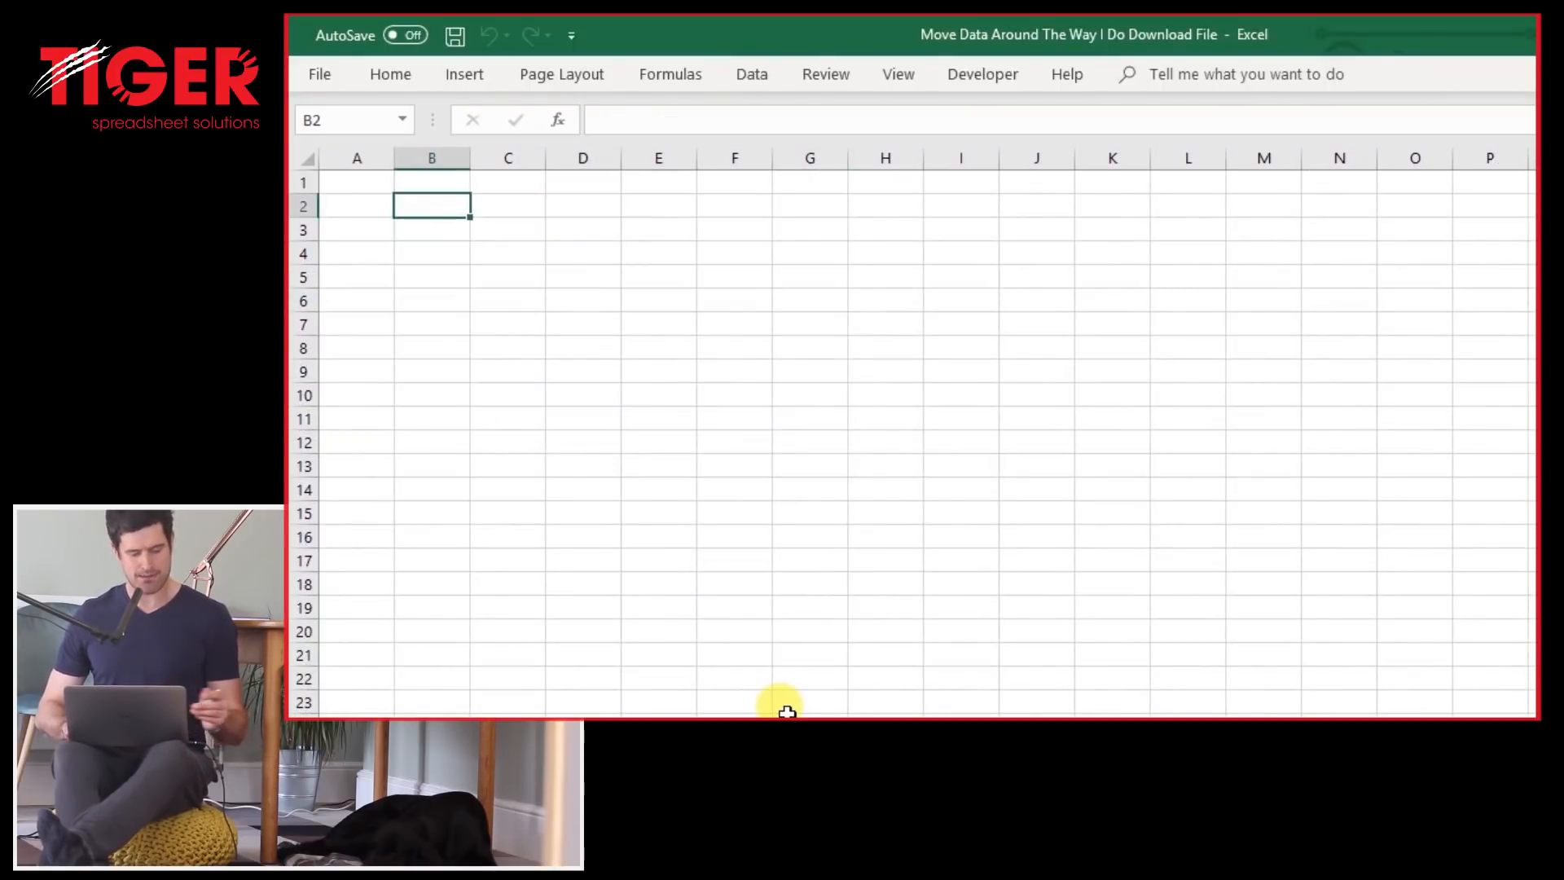
Enter the 'Table to transfer data' title, Data Name heading, Project Name and Destination labels.
type("Table")
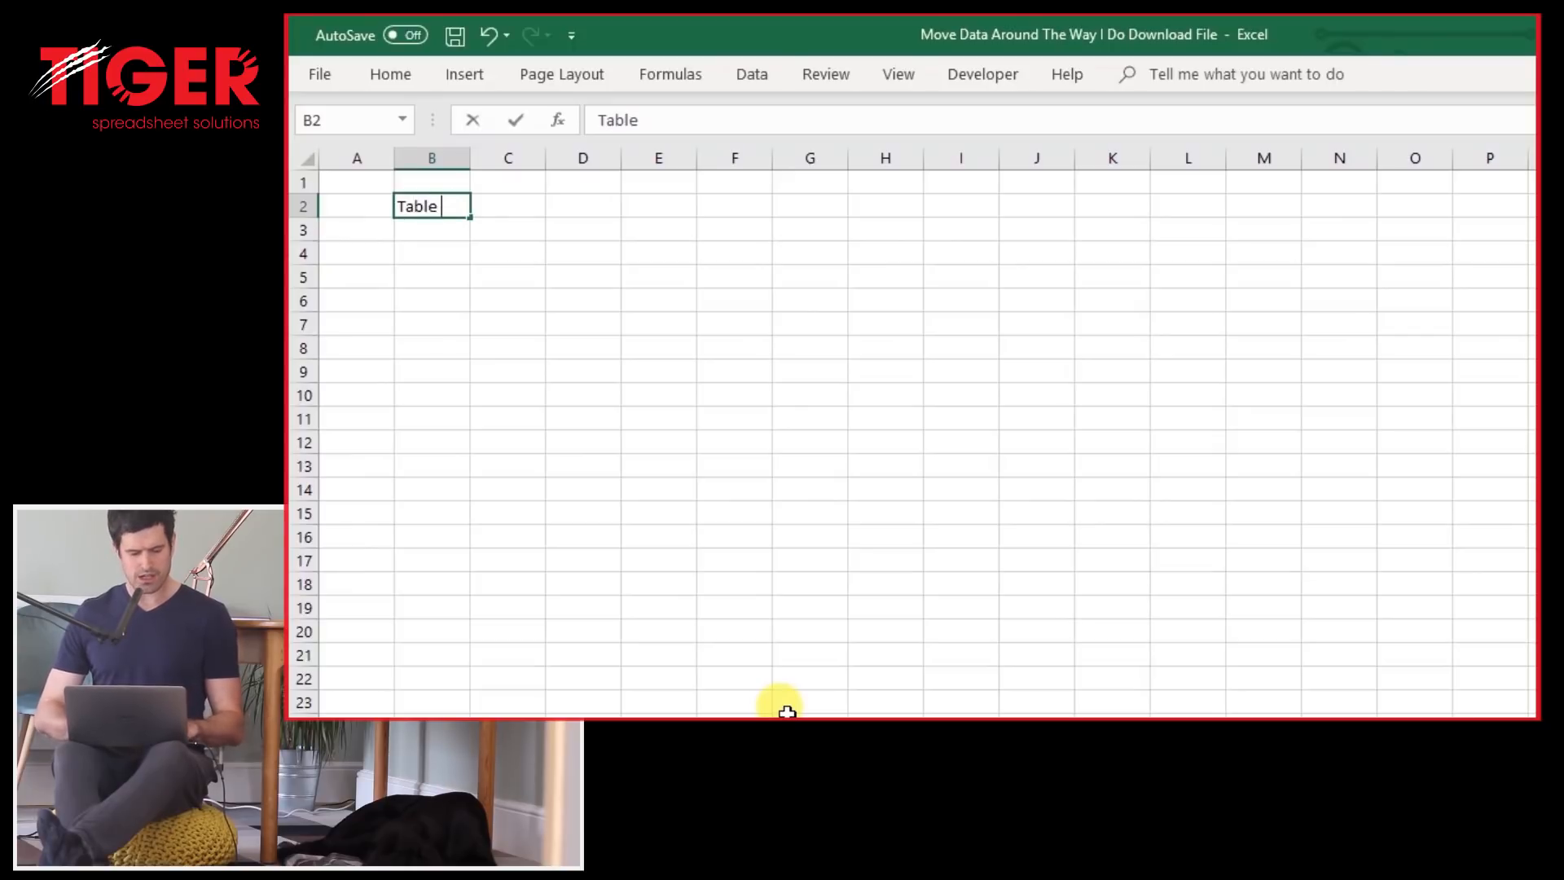
type("to to trn")
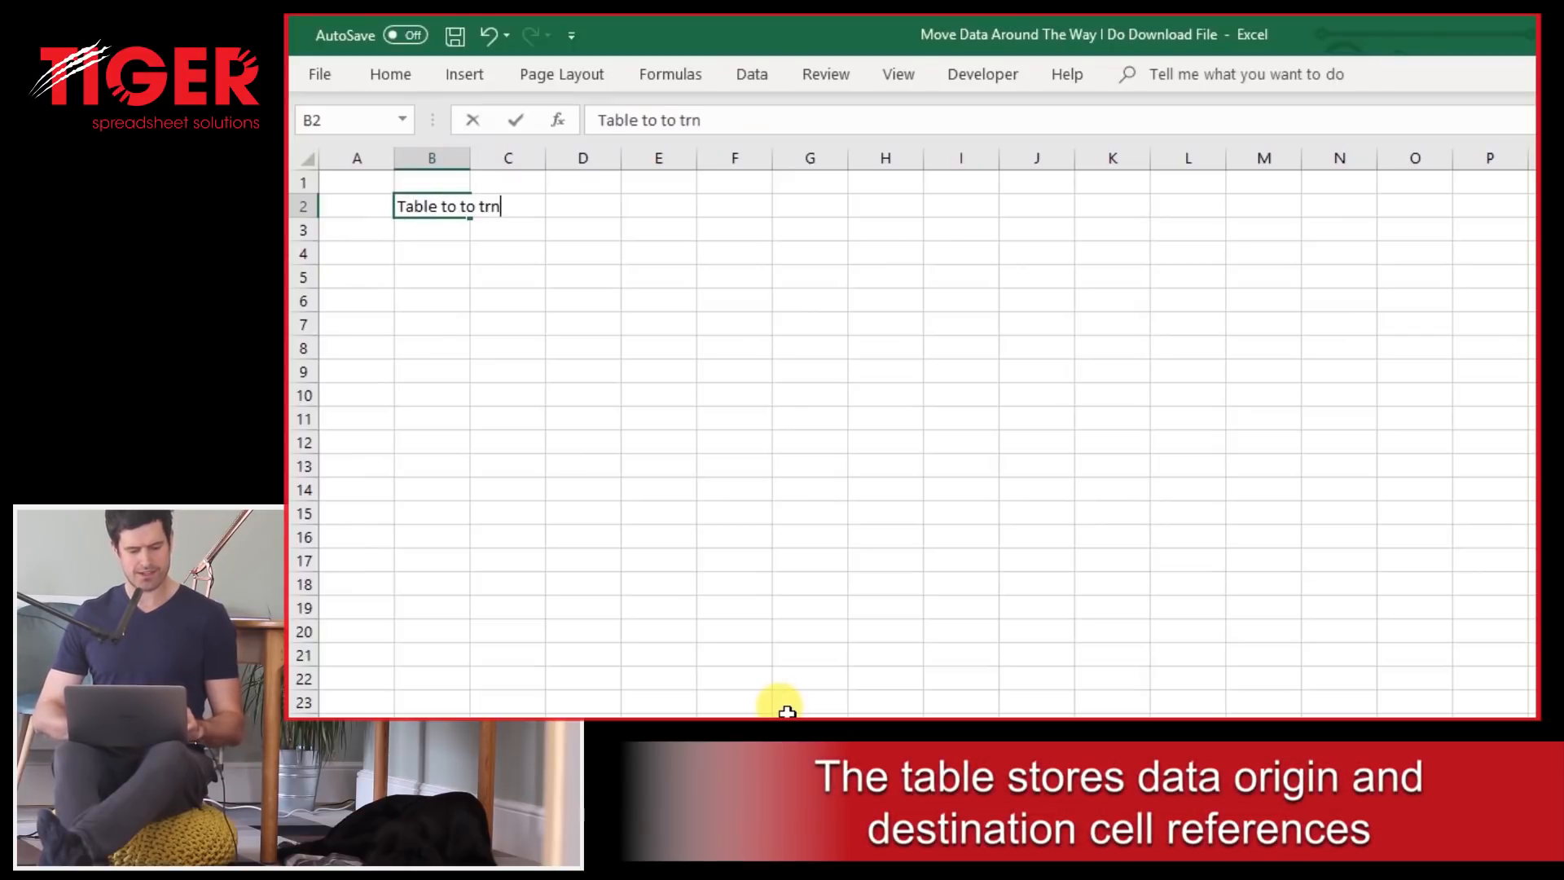
type("as")
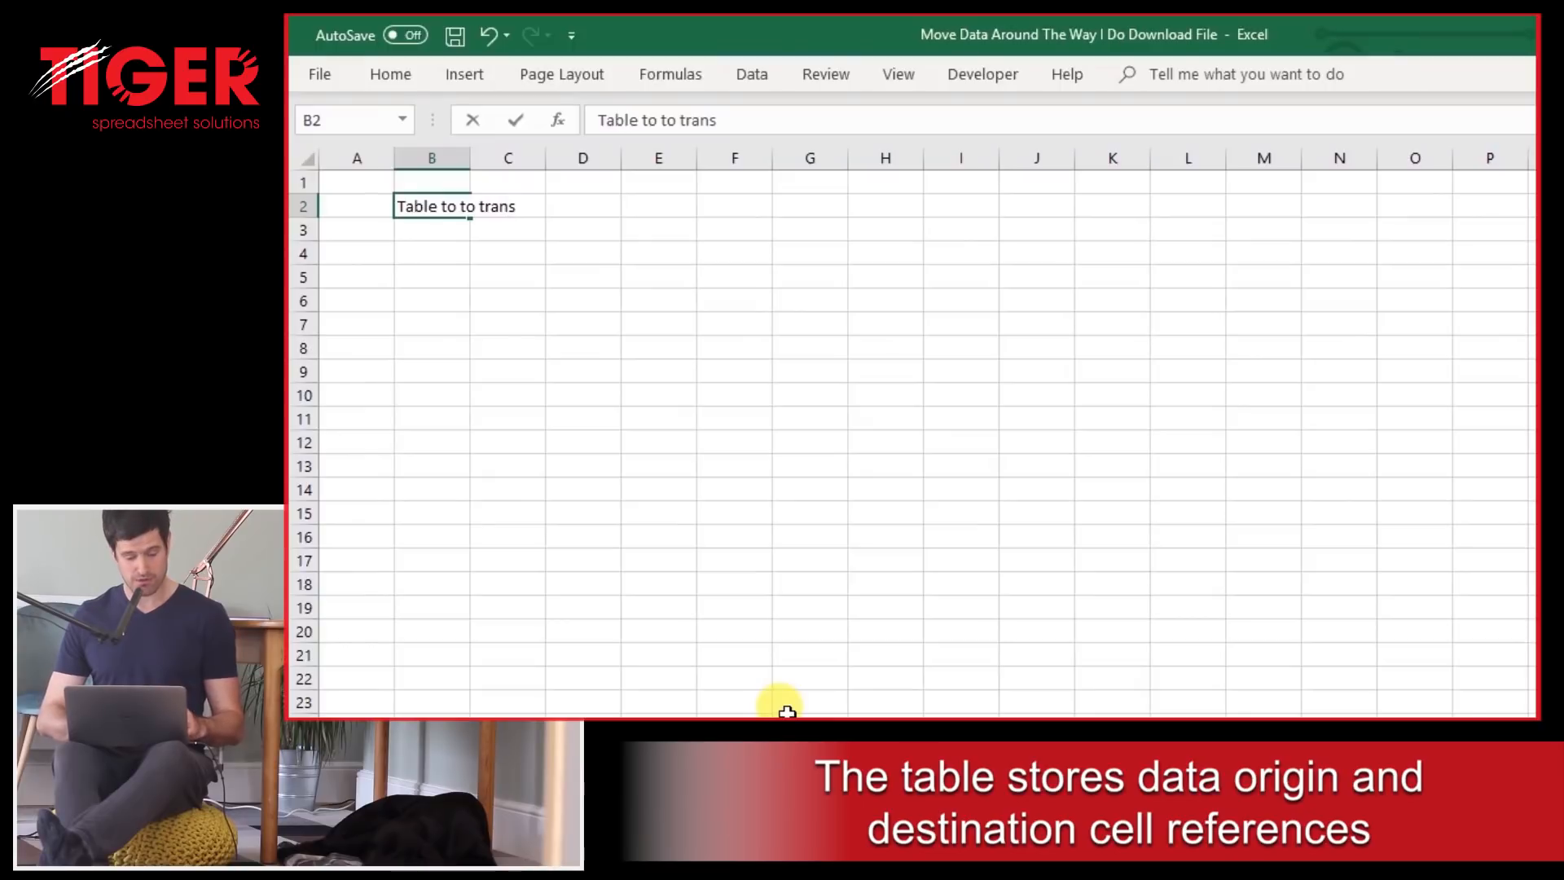
type("fer")
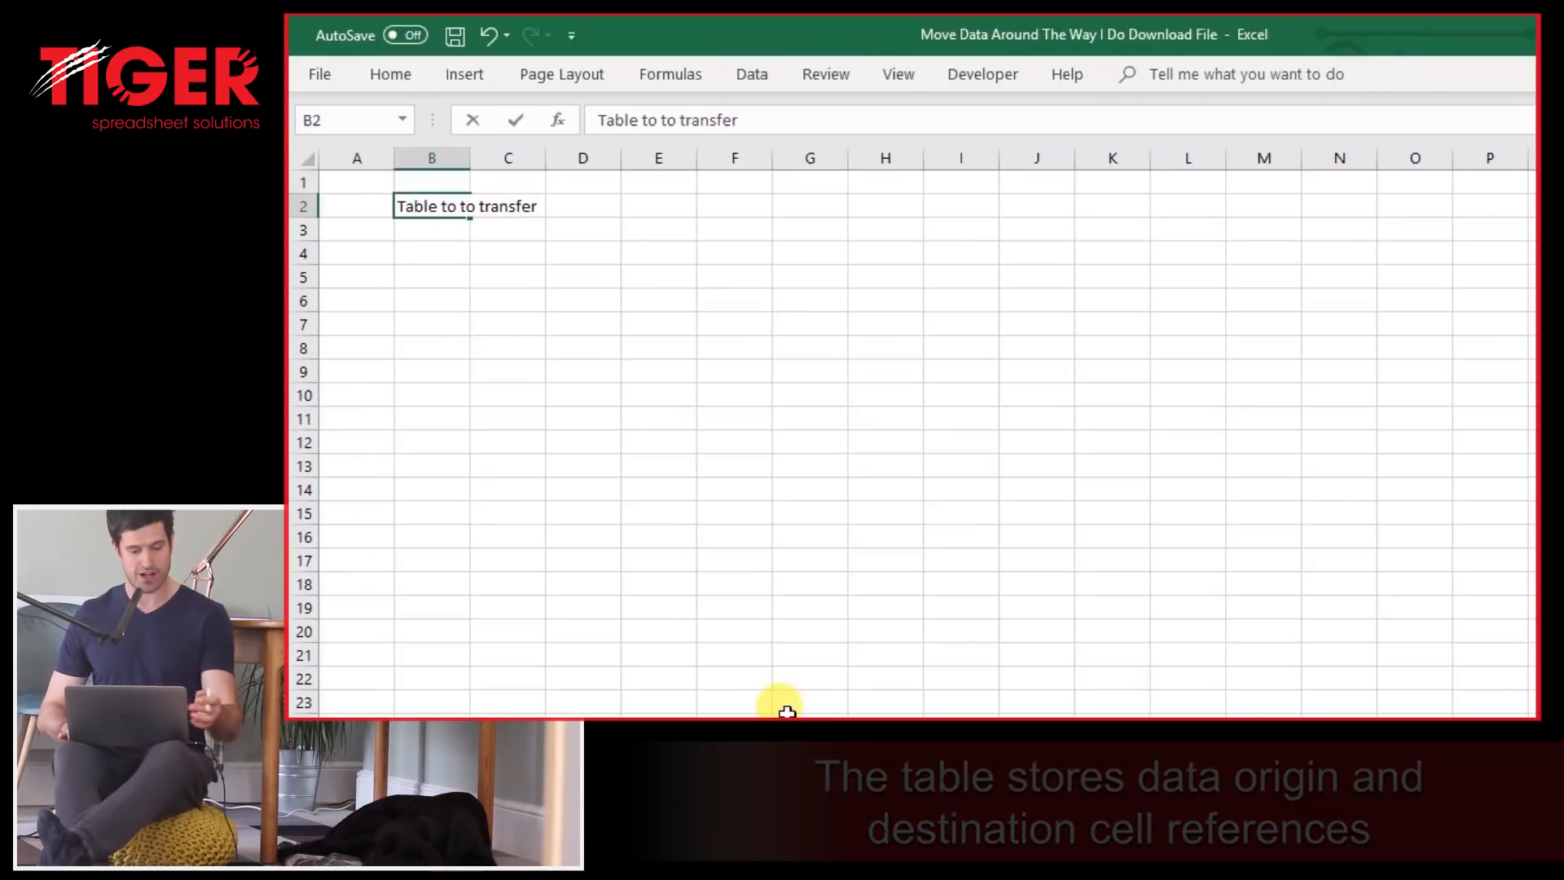
type("dt")
left_click(432, 253)
type("#d")
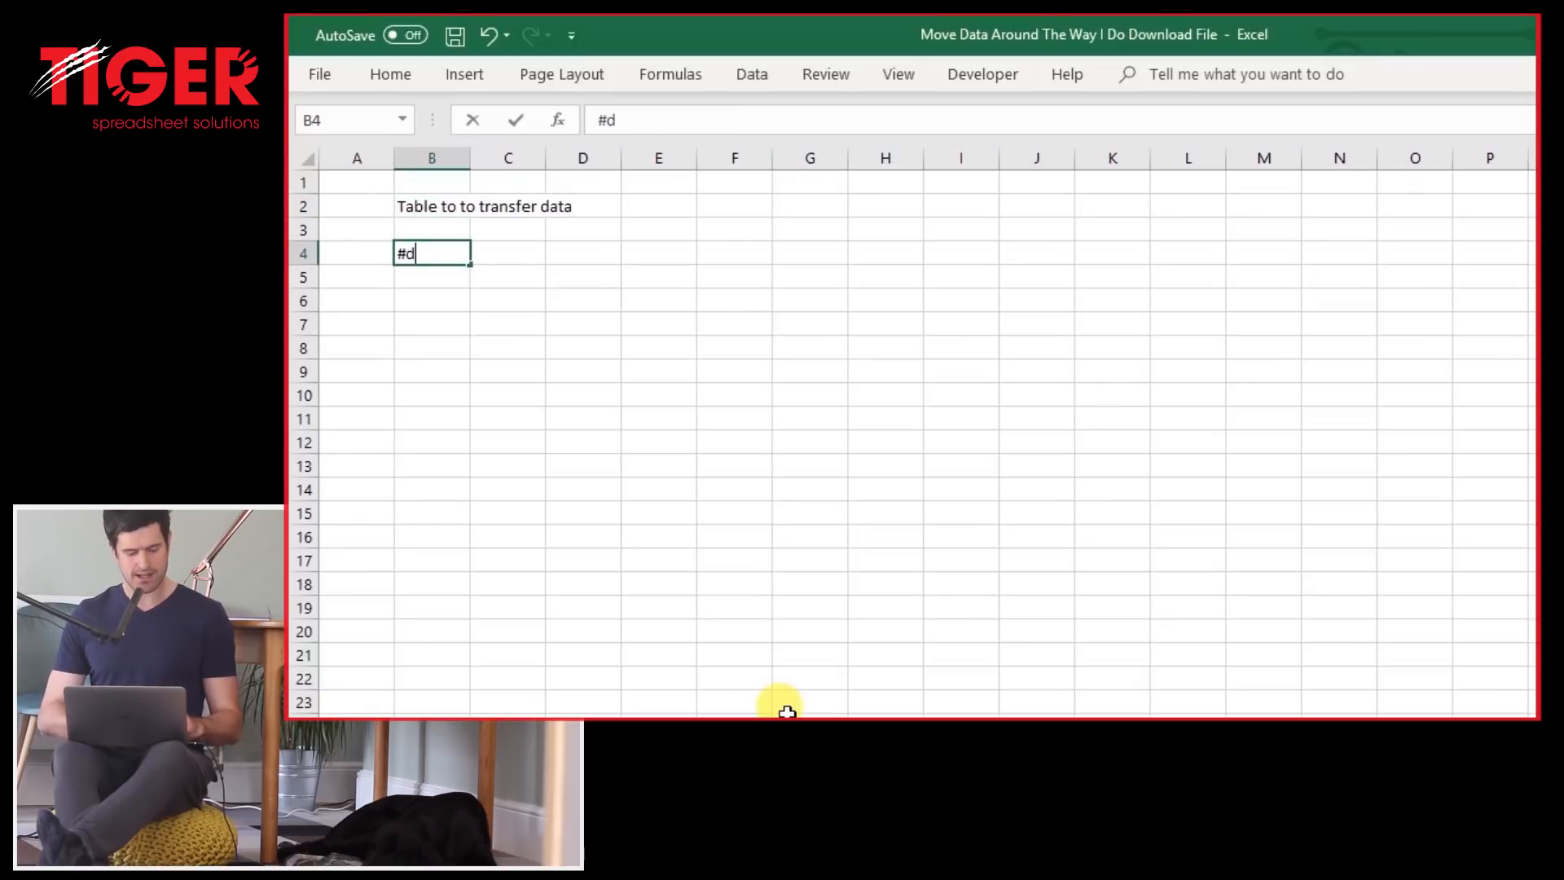
type("Data")
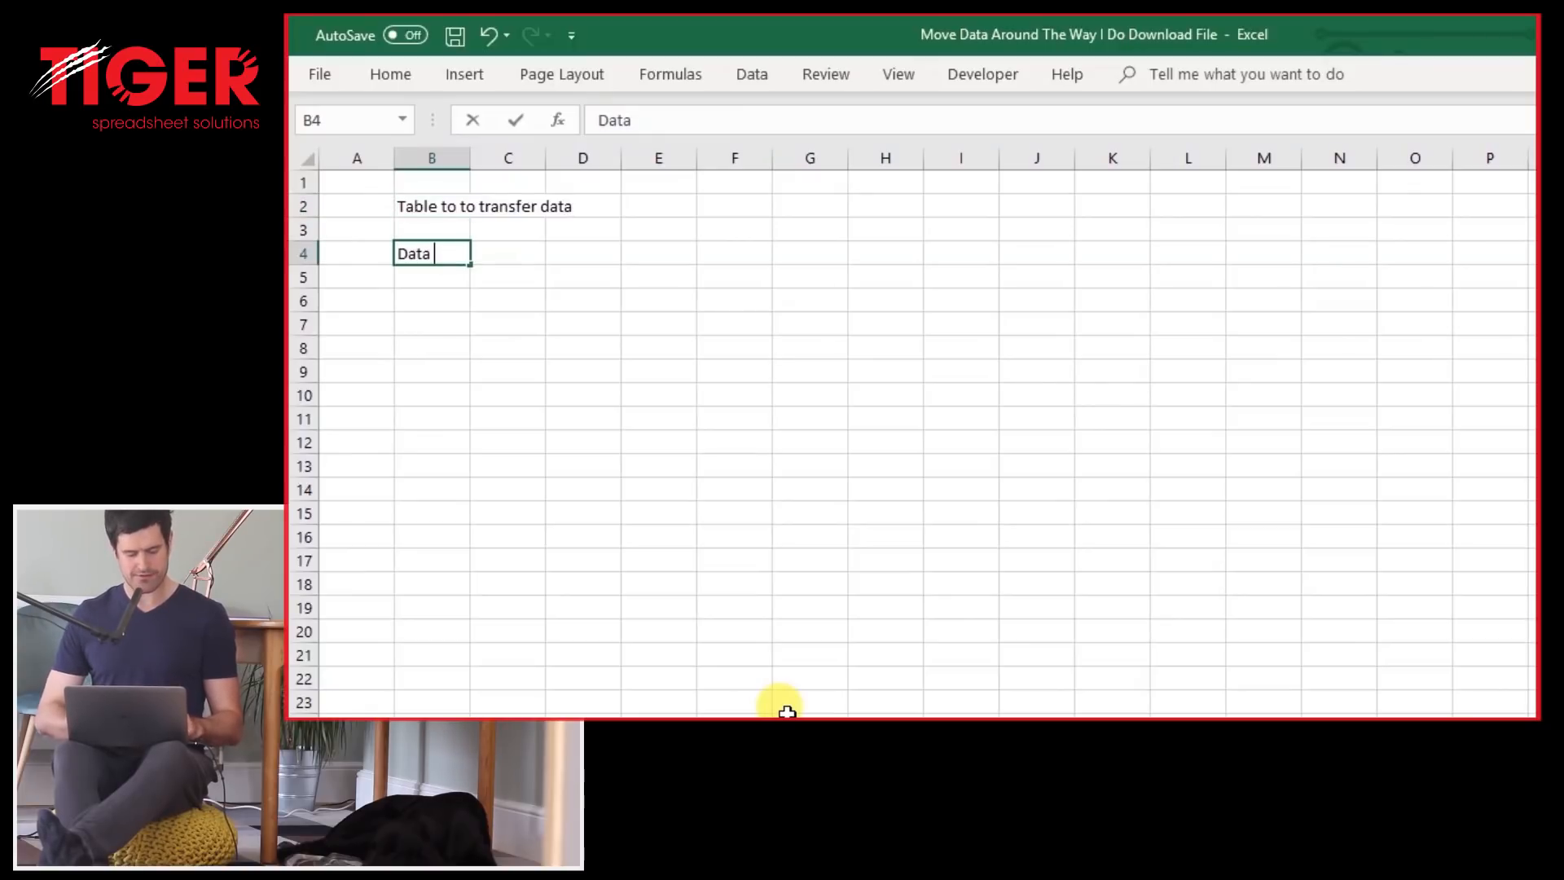
type("Name")
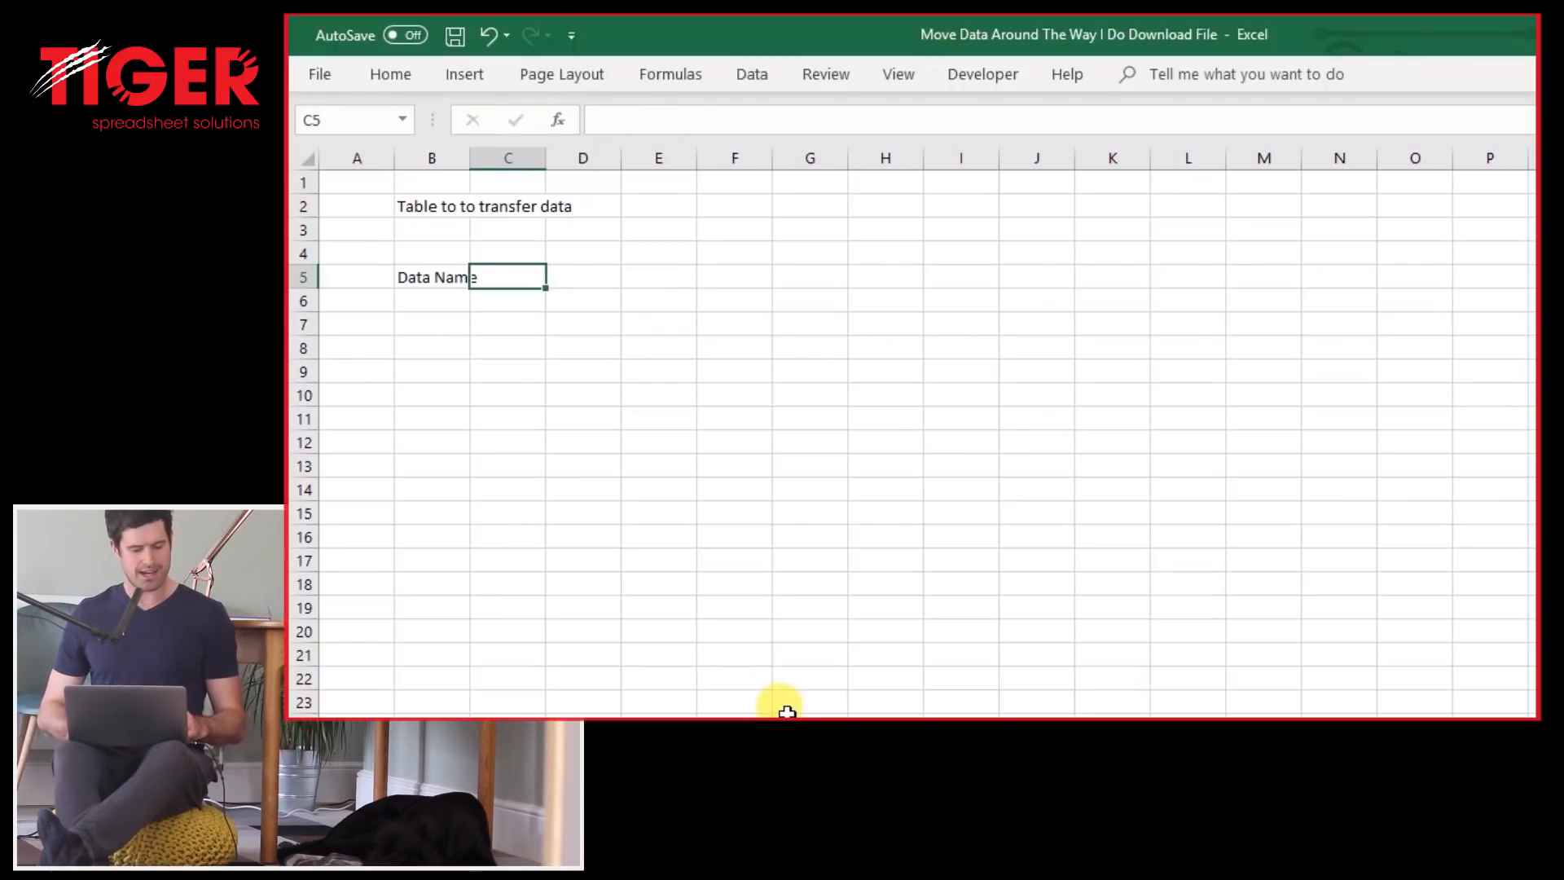
type("Pr")
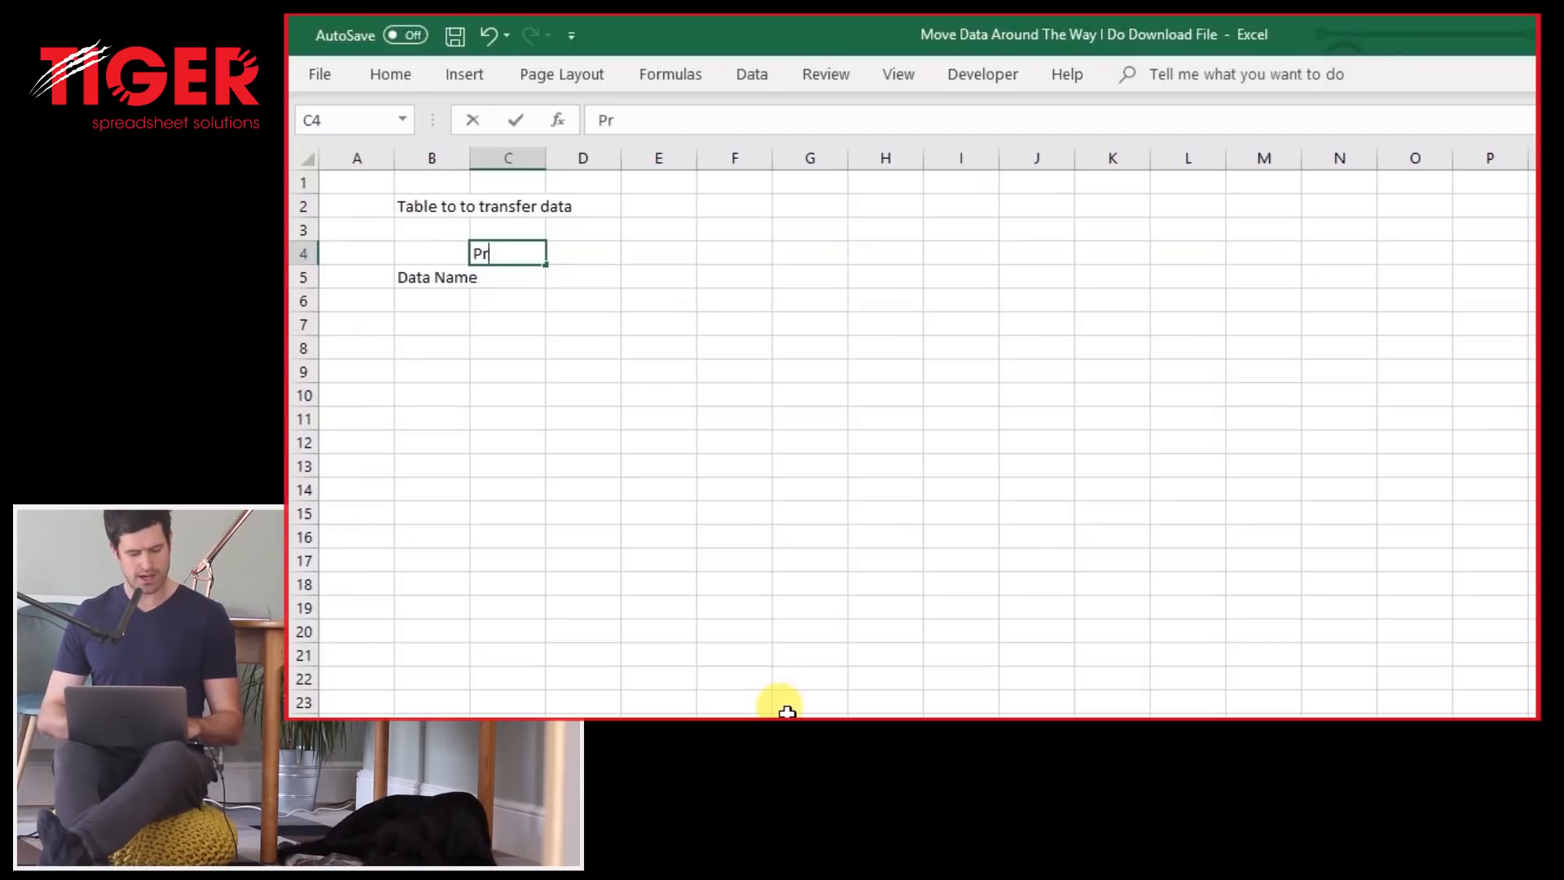
type("Des")
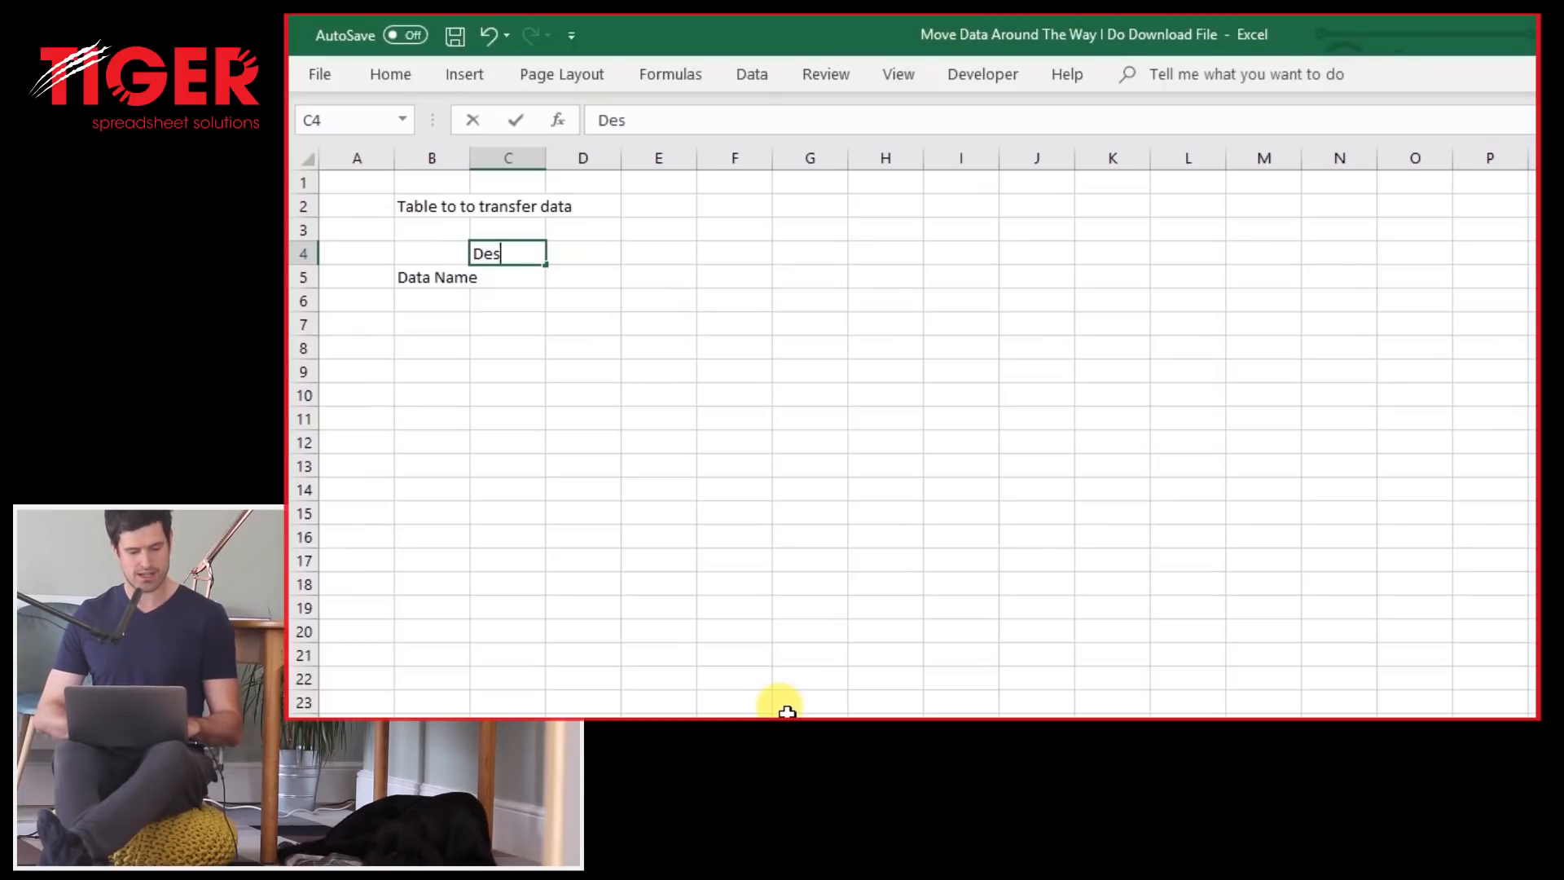
type("tination")
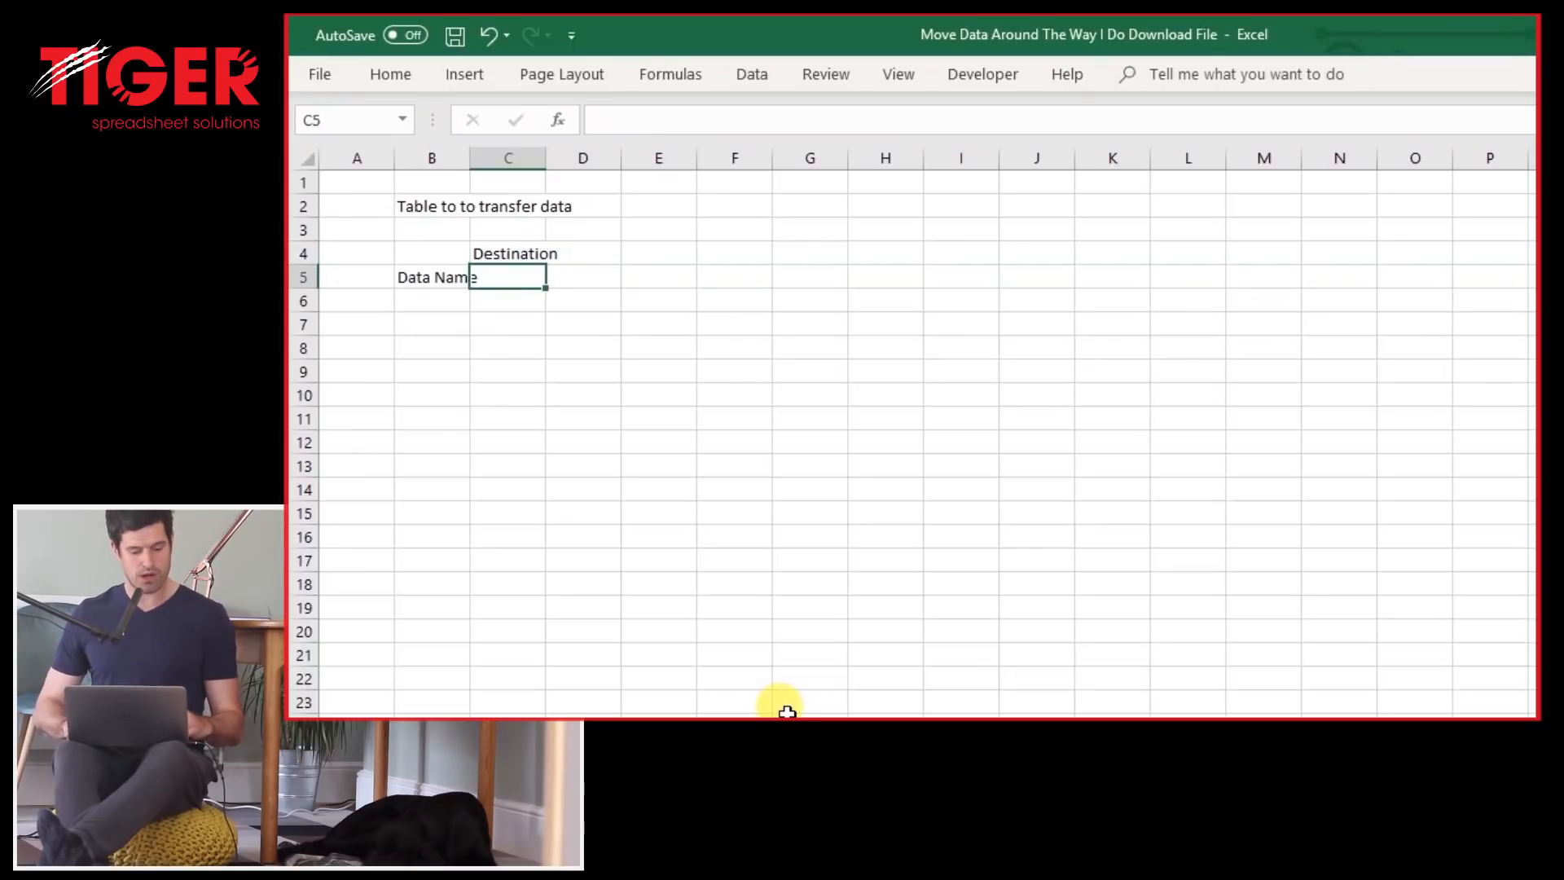
Widen the Data Name column and match columns C and E to the same width.
key("Alt+H+O+W")
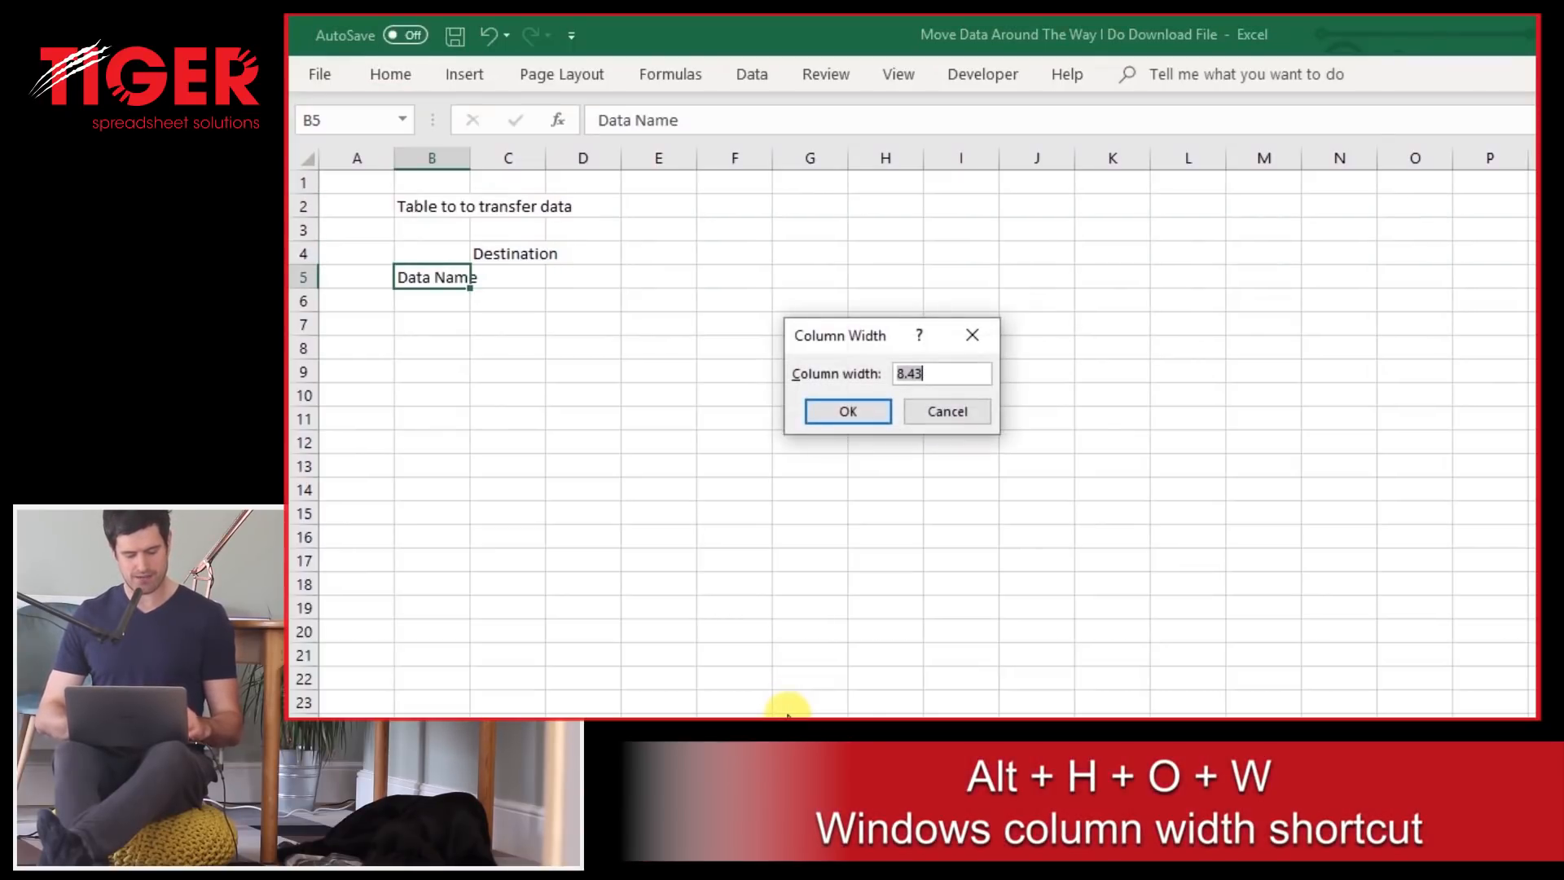
left_click(847, 410)
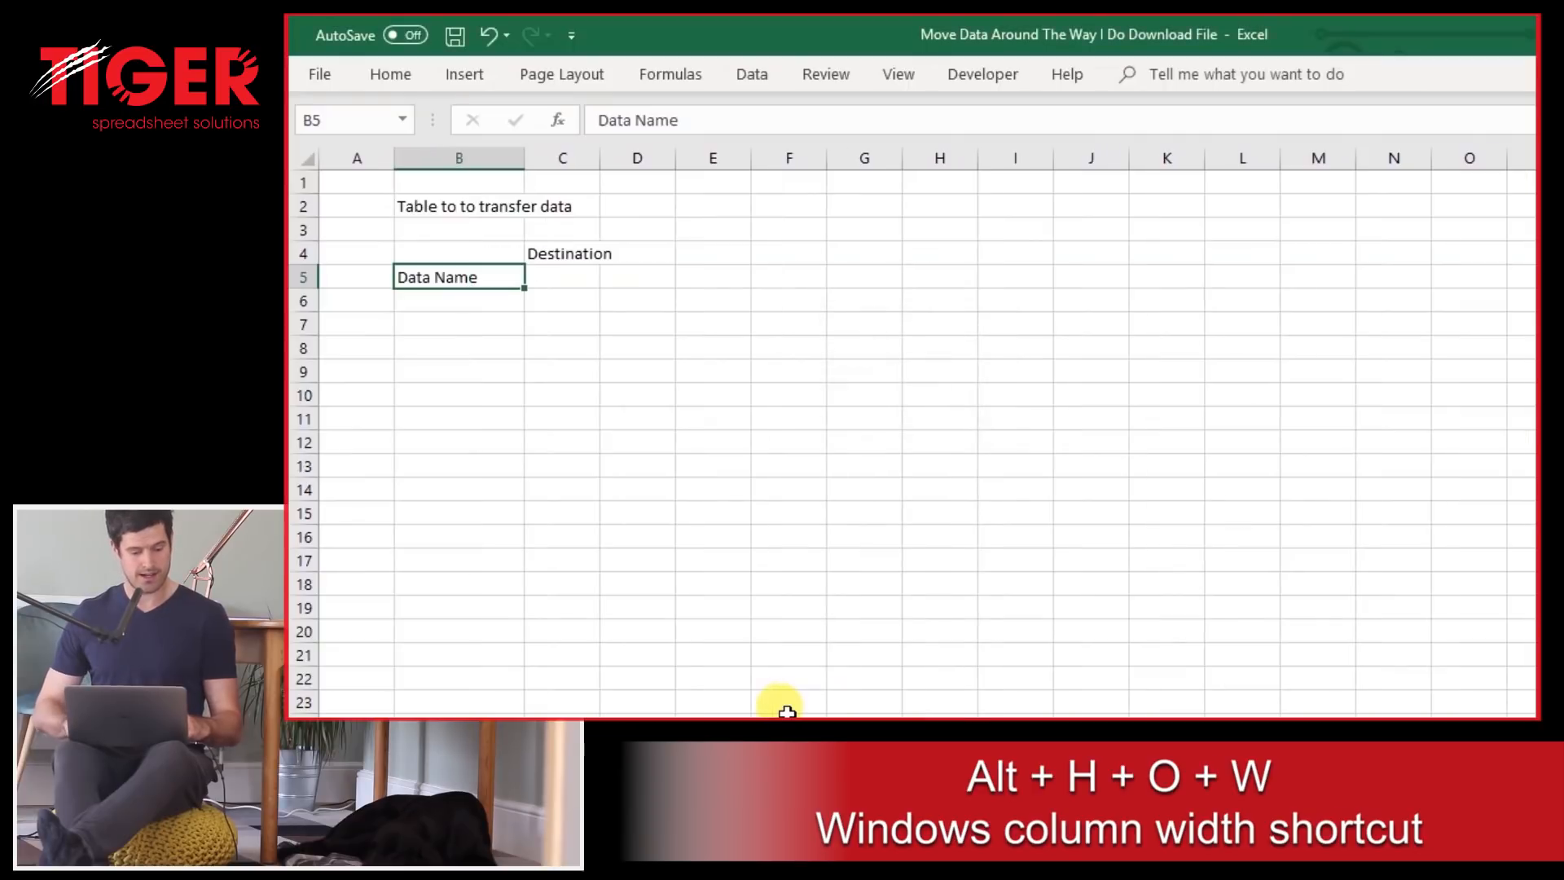
left_click(588, 277)
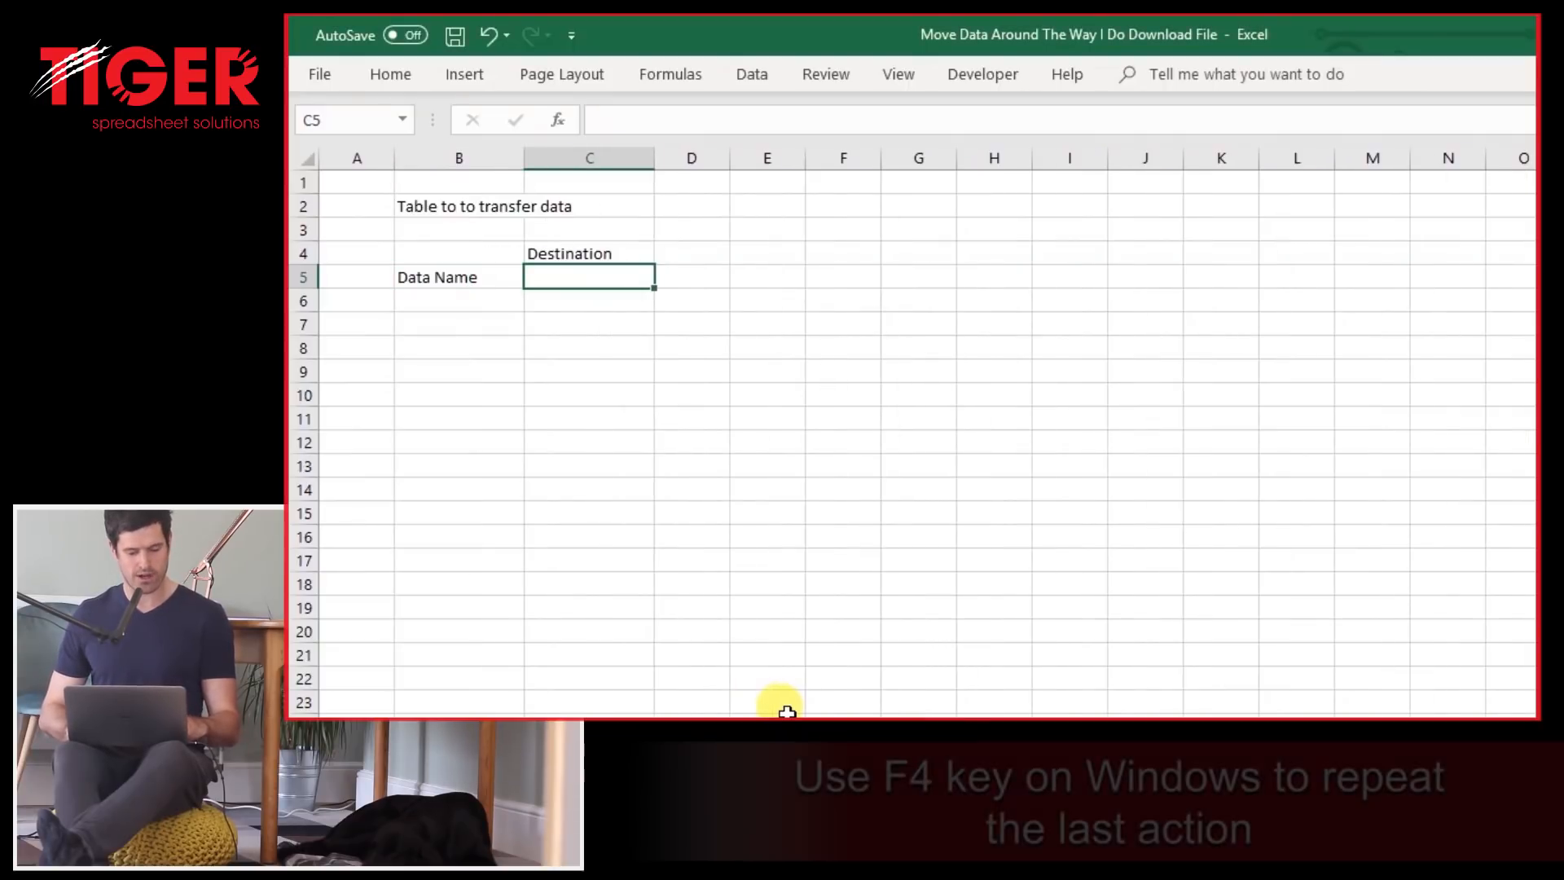
left_click(793, 277)
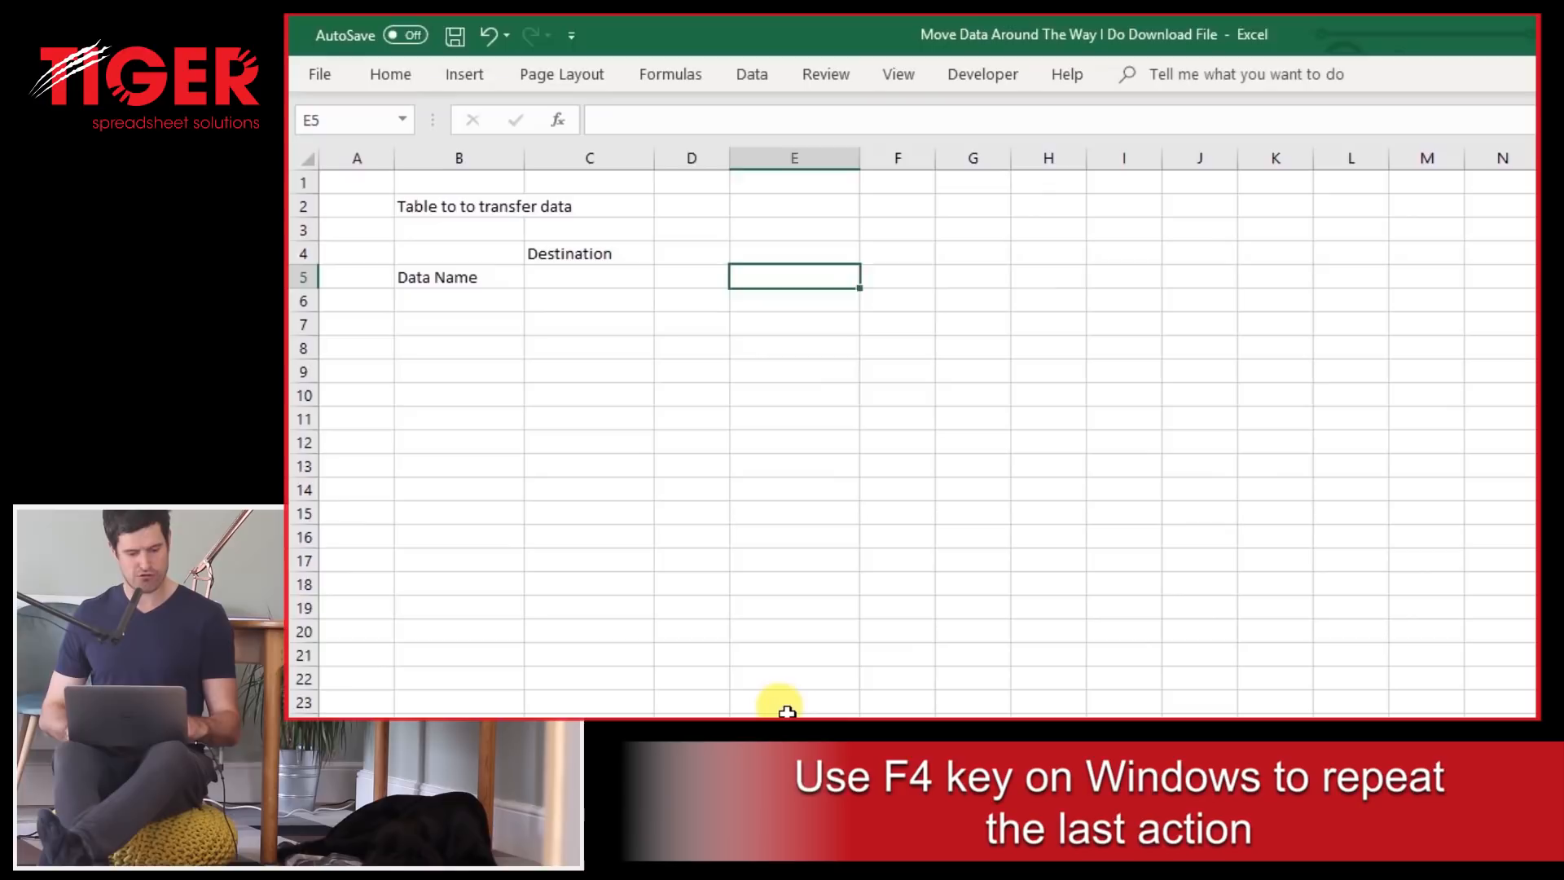
Add Sheet/Cell sub-headings under Destination and Origin and fill Project Name: Method C6, Details C6.
type("Sheet")
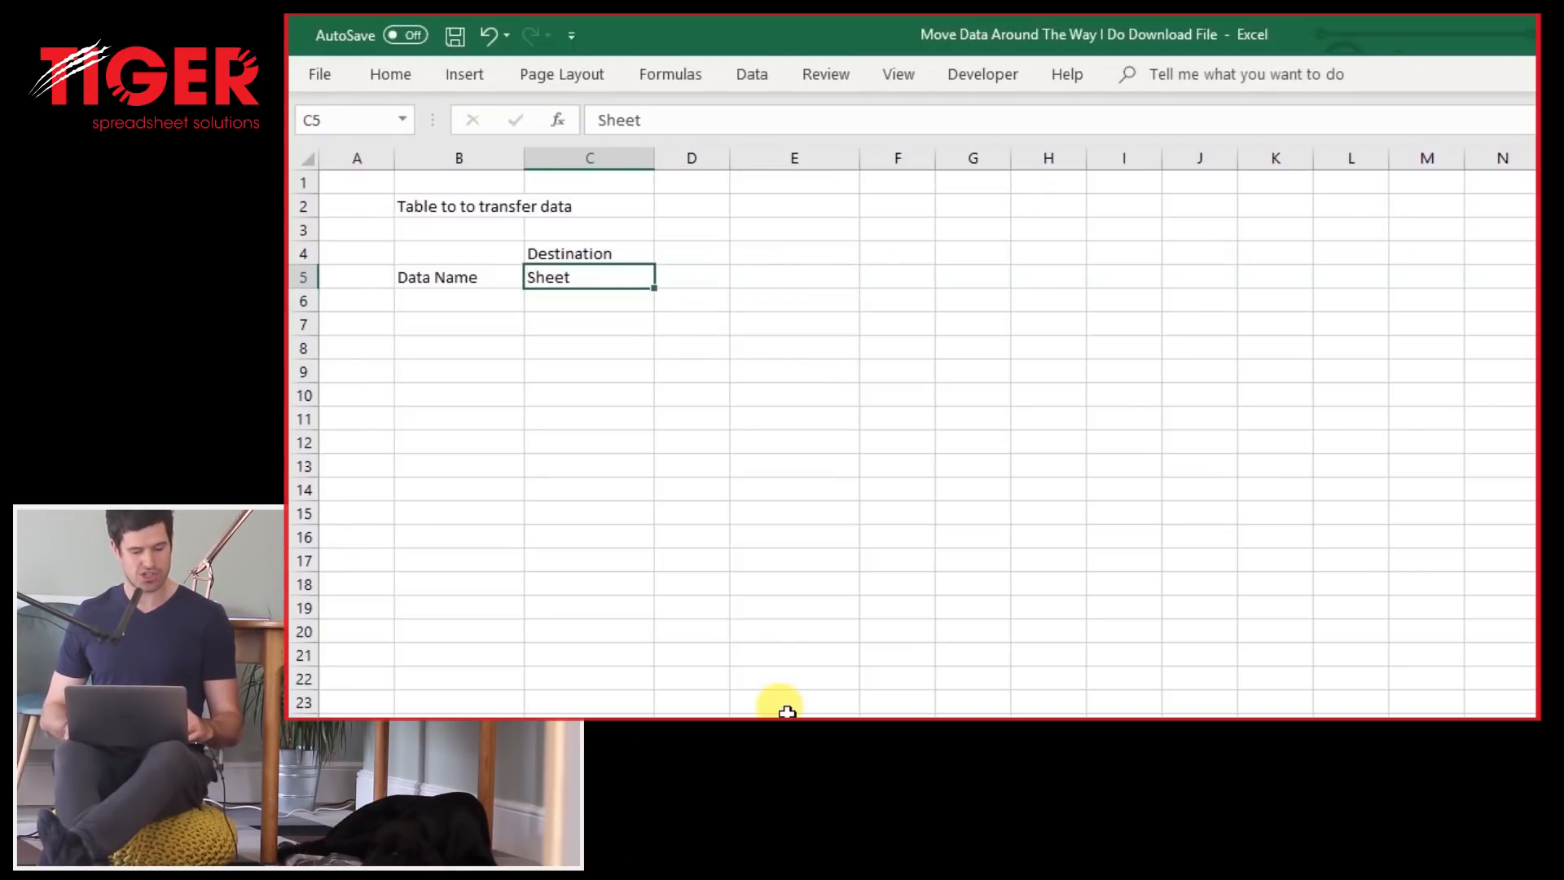
type("Cell")
left_click(460, 299)
type("Project Name")
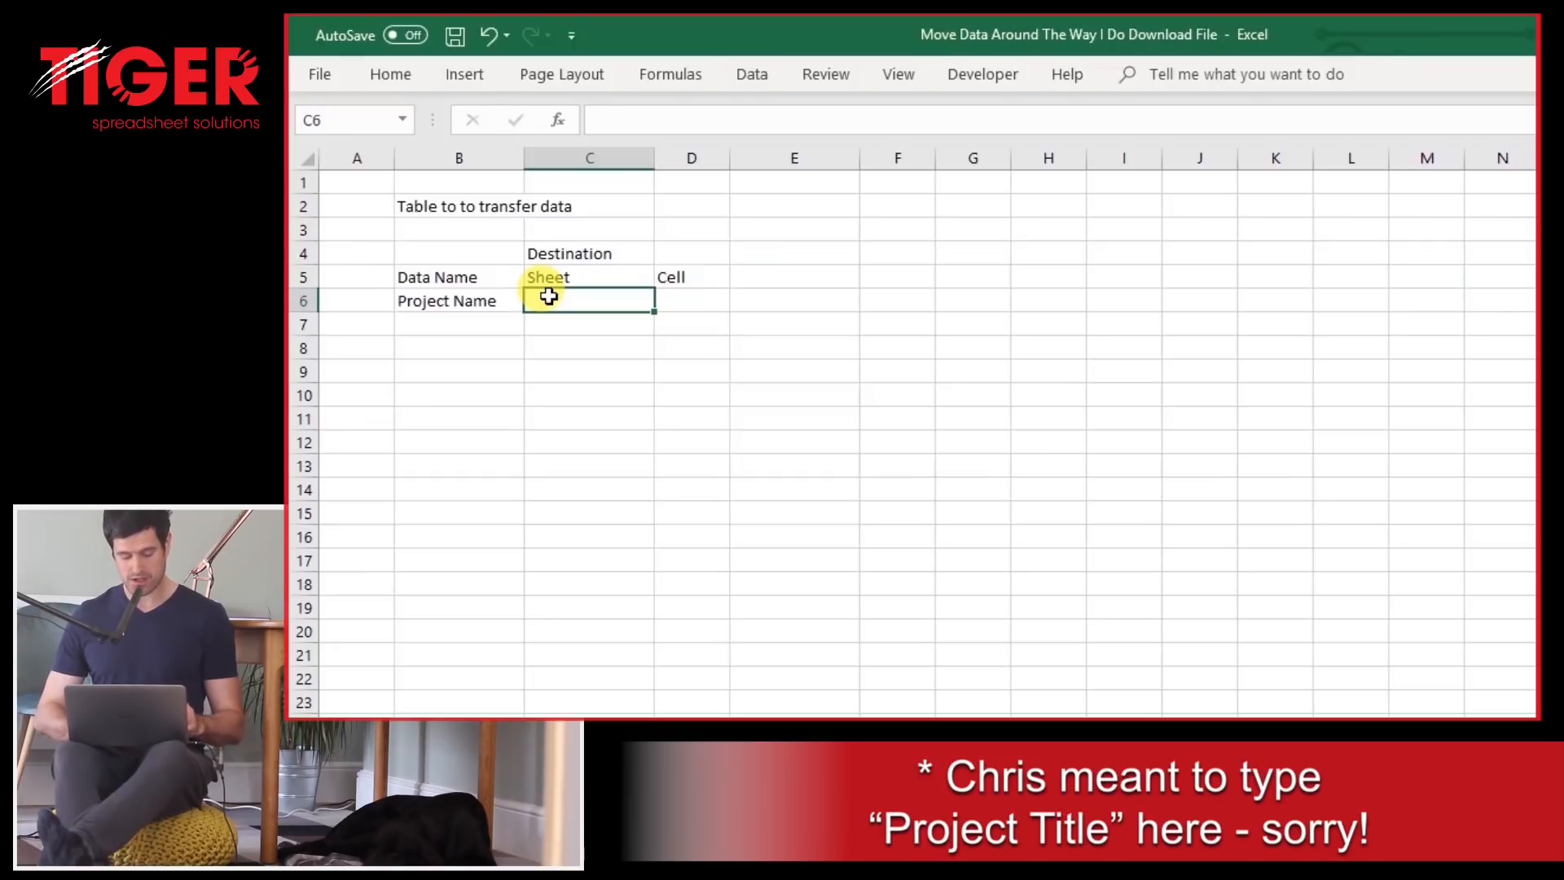
type("Method")
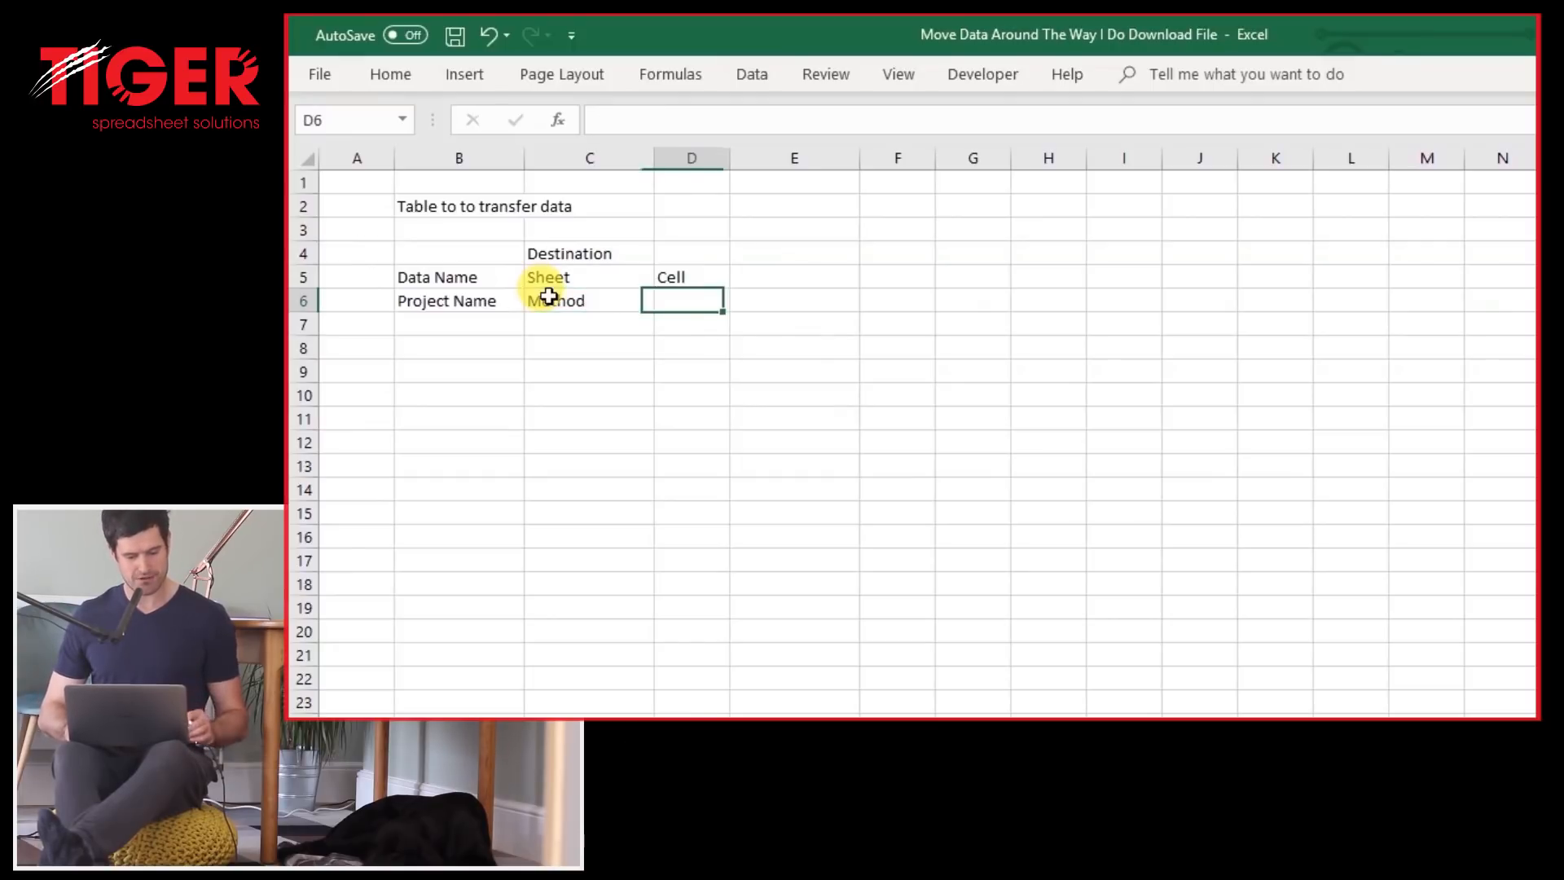
type("Cell")
type("C6")
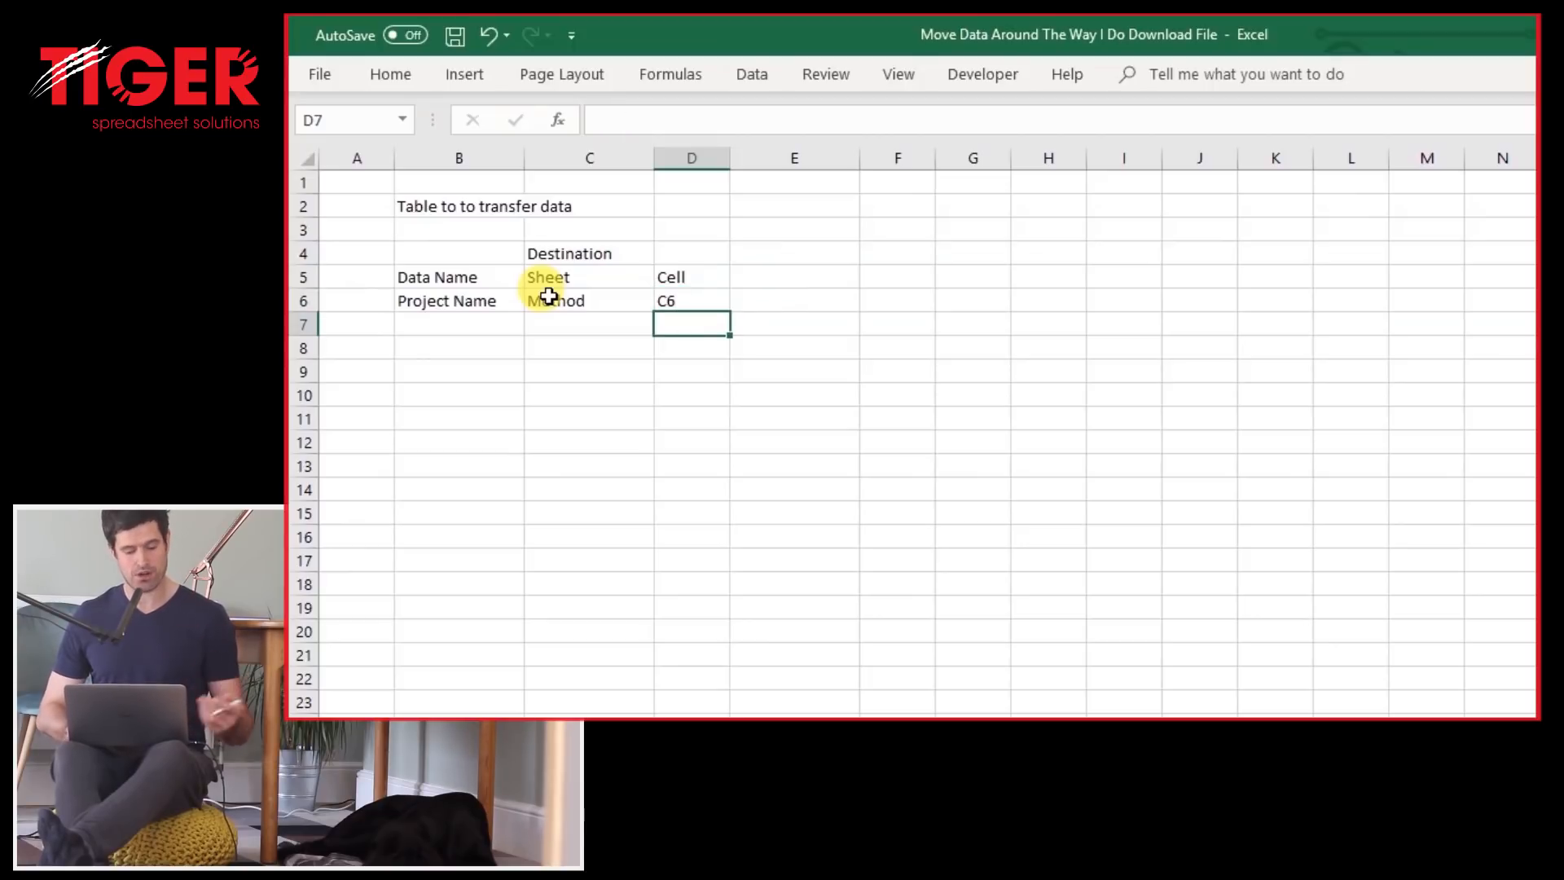
type("Or")
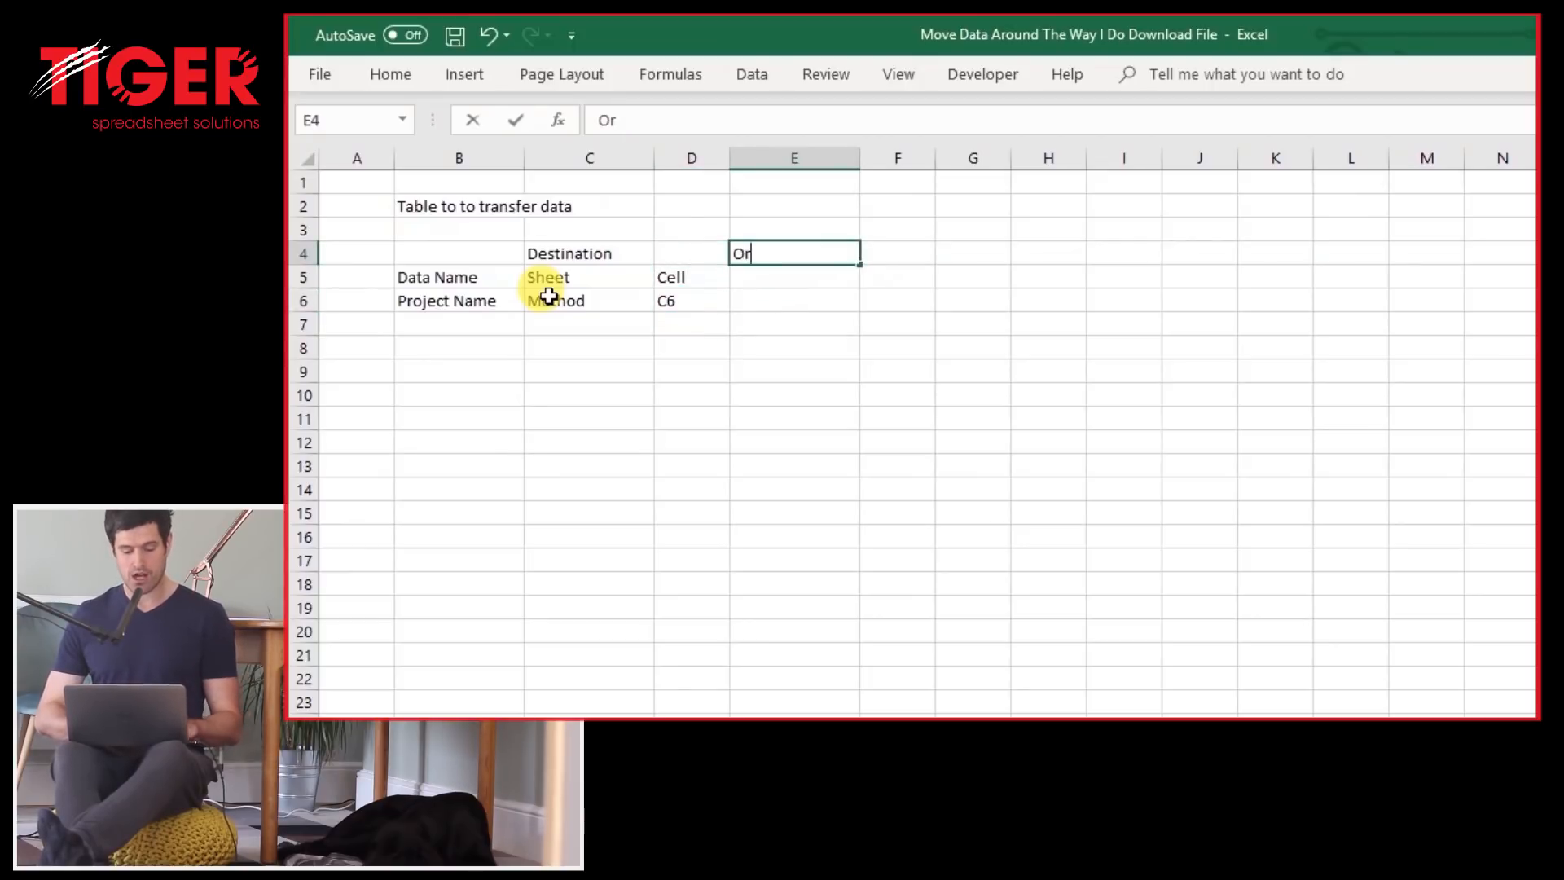
type("igin")
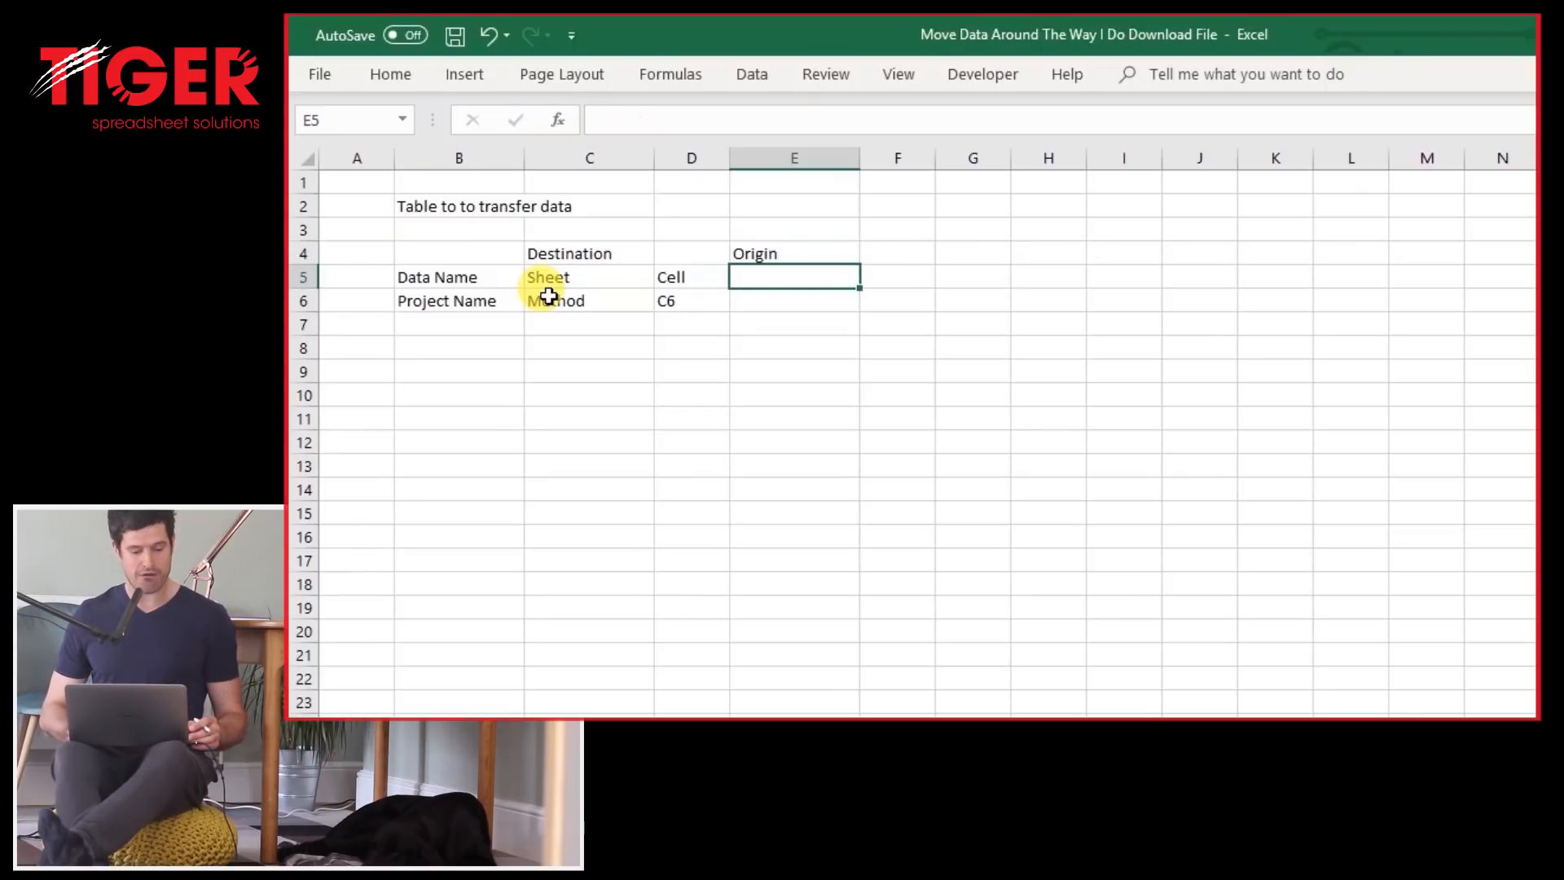
type("Shee")
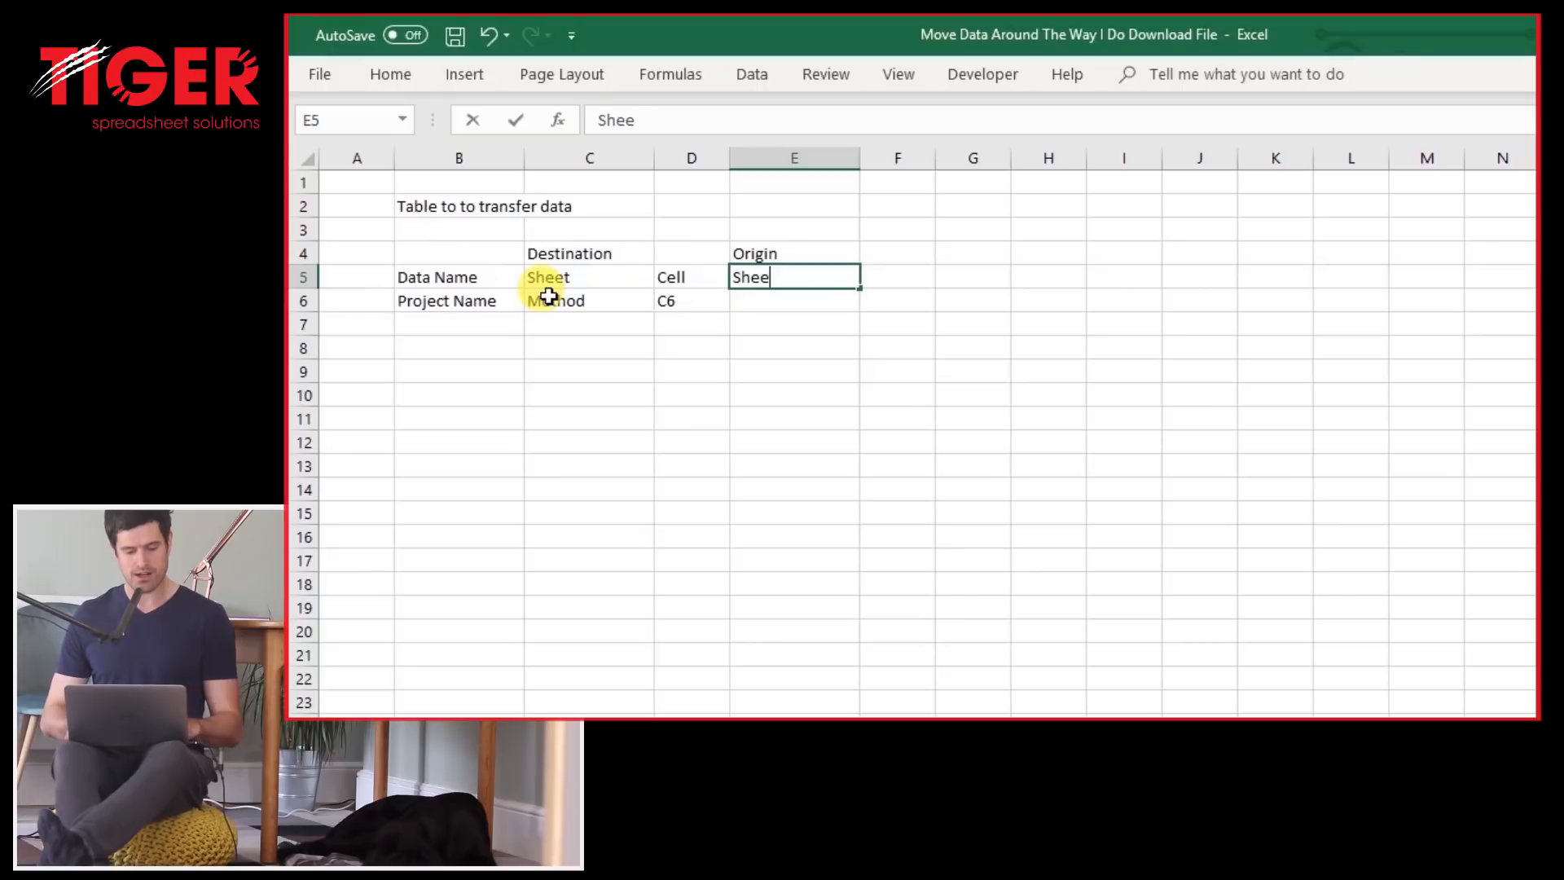
type("Cel")
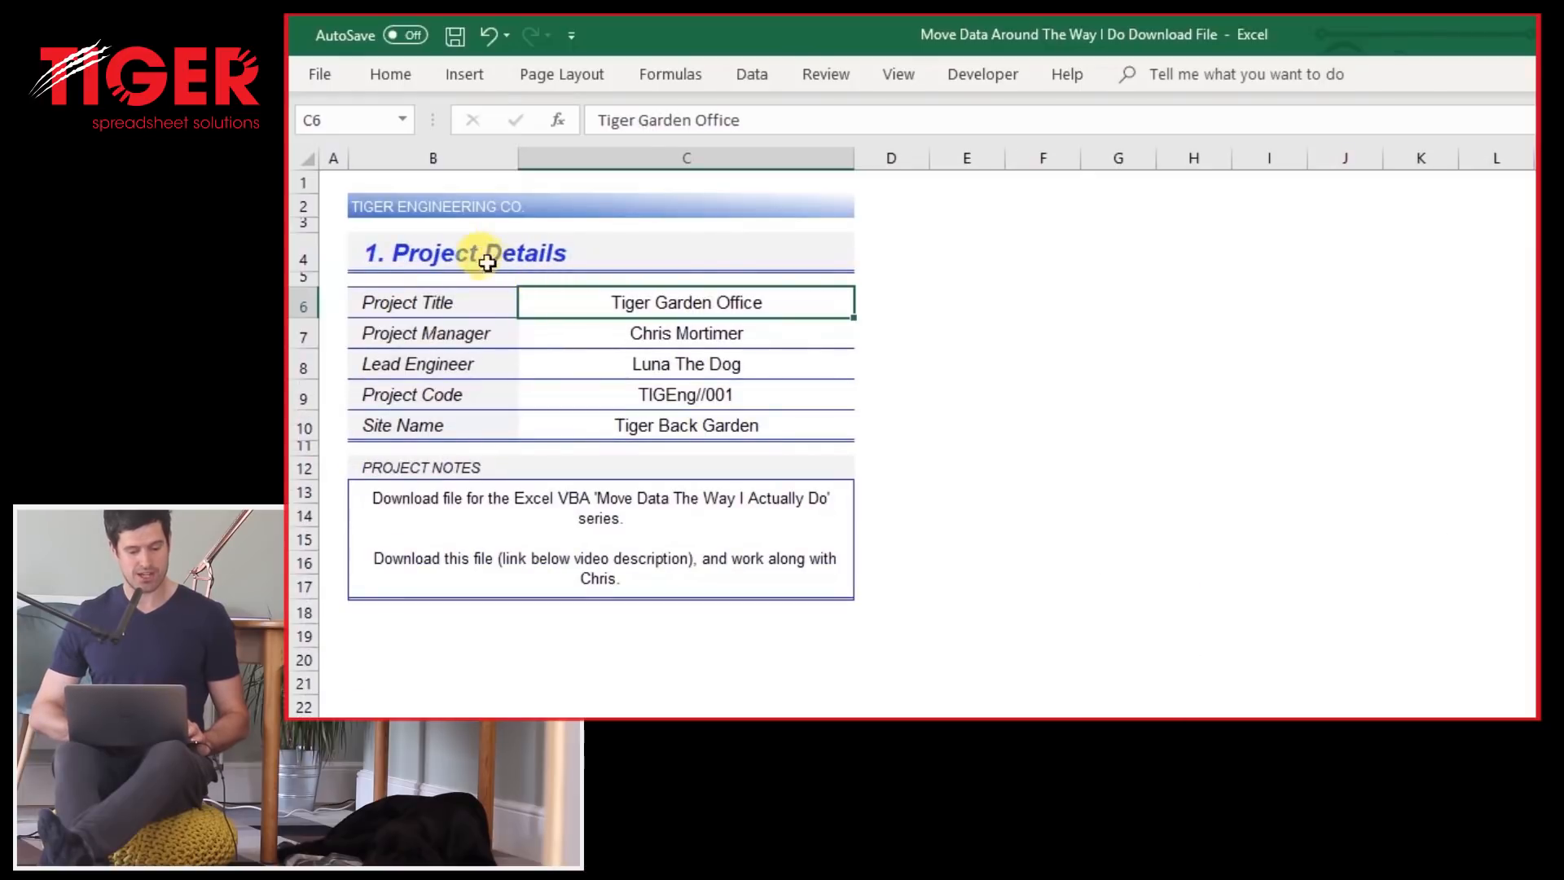
mouse_move(557, 332)
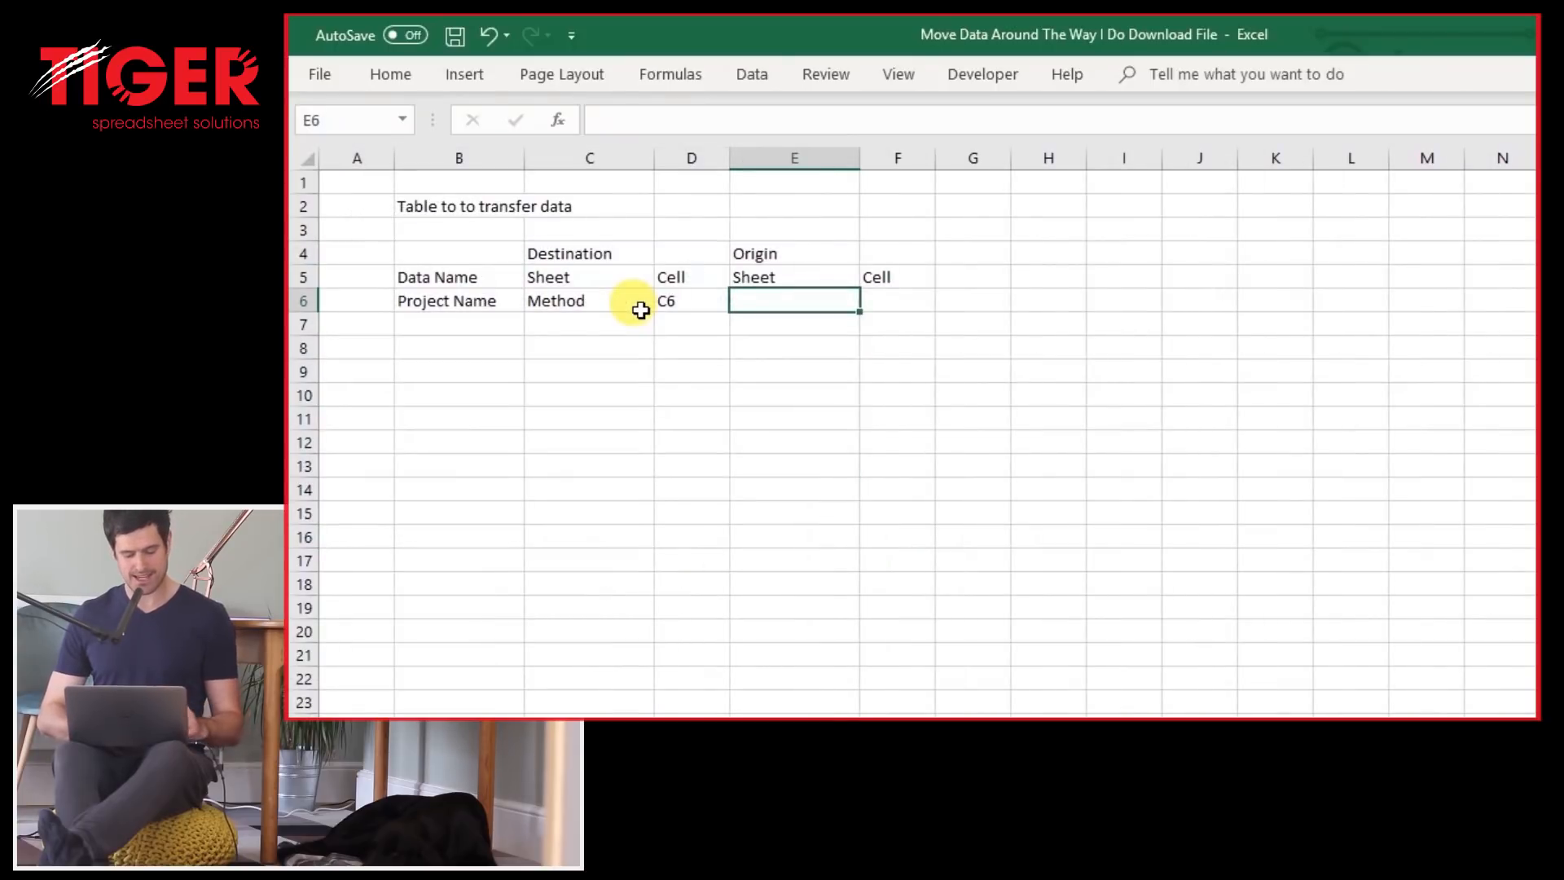
type("Details")
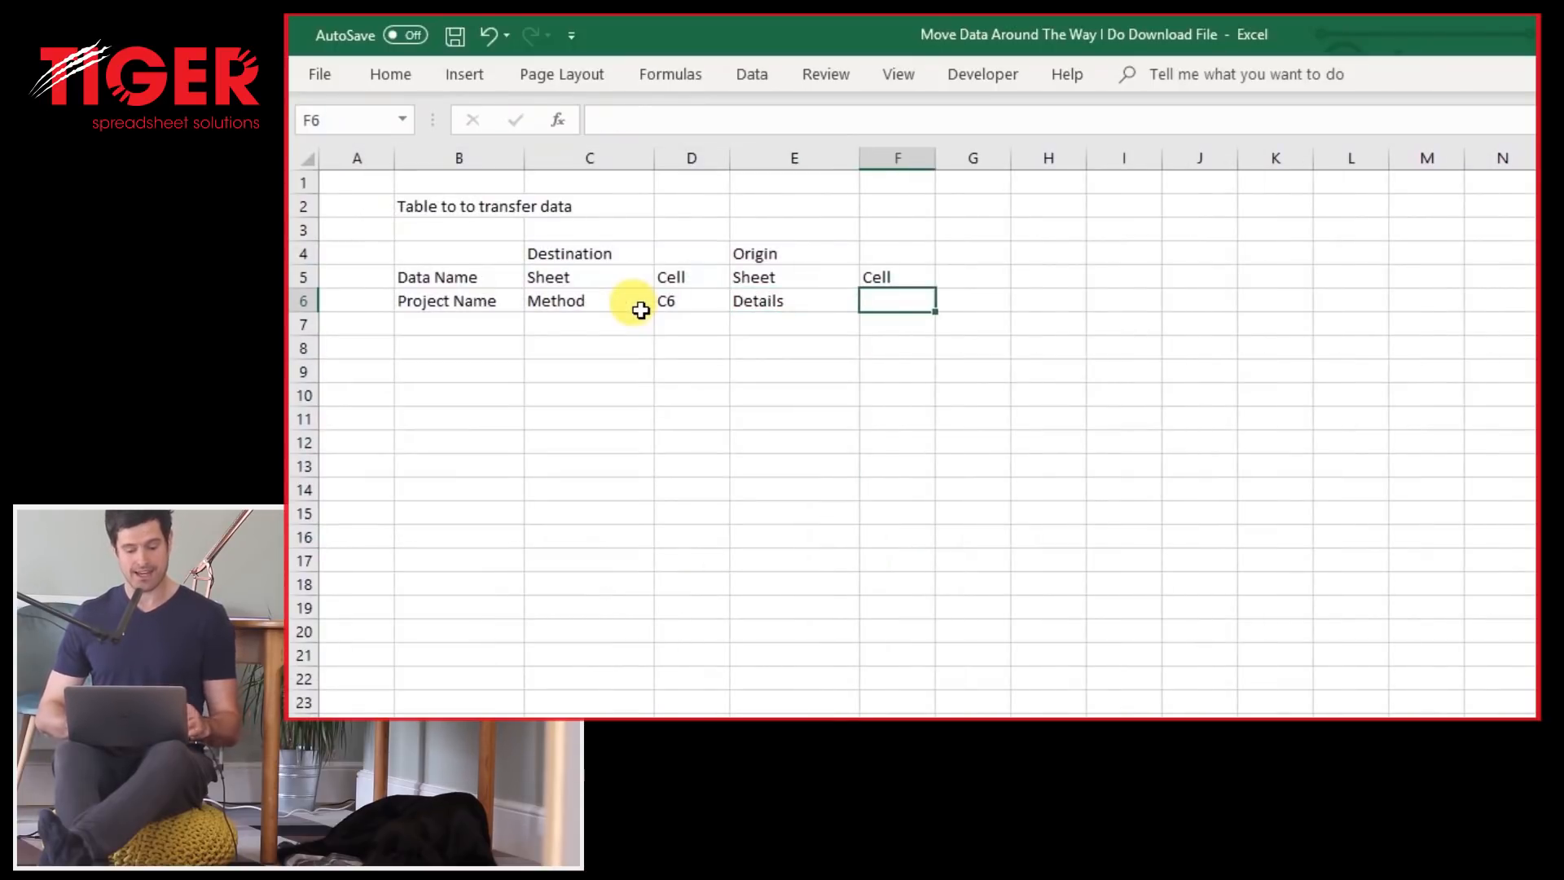
type("C6")
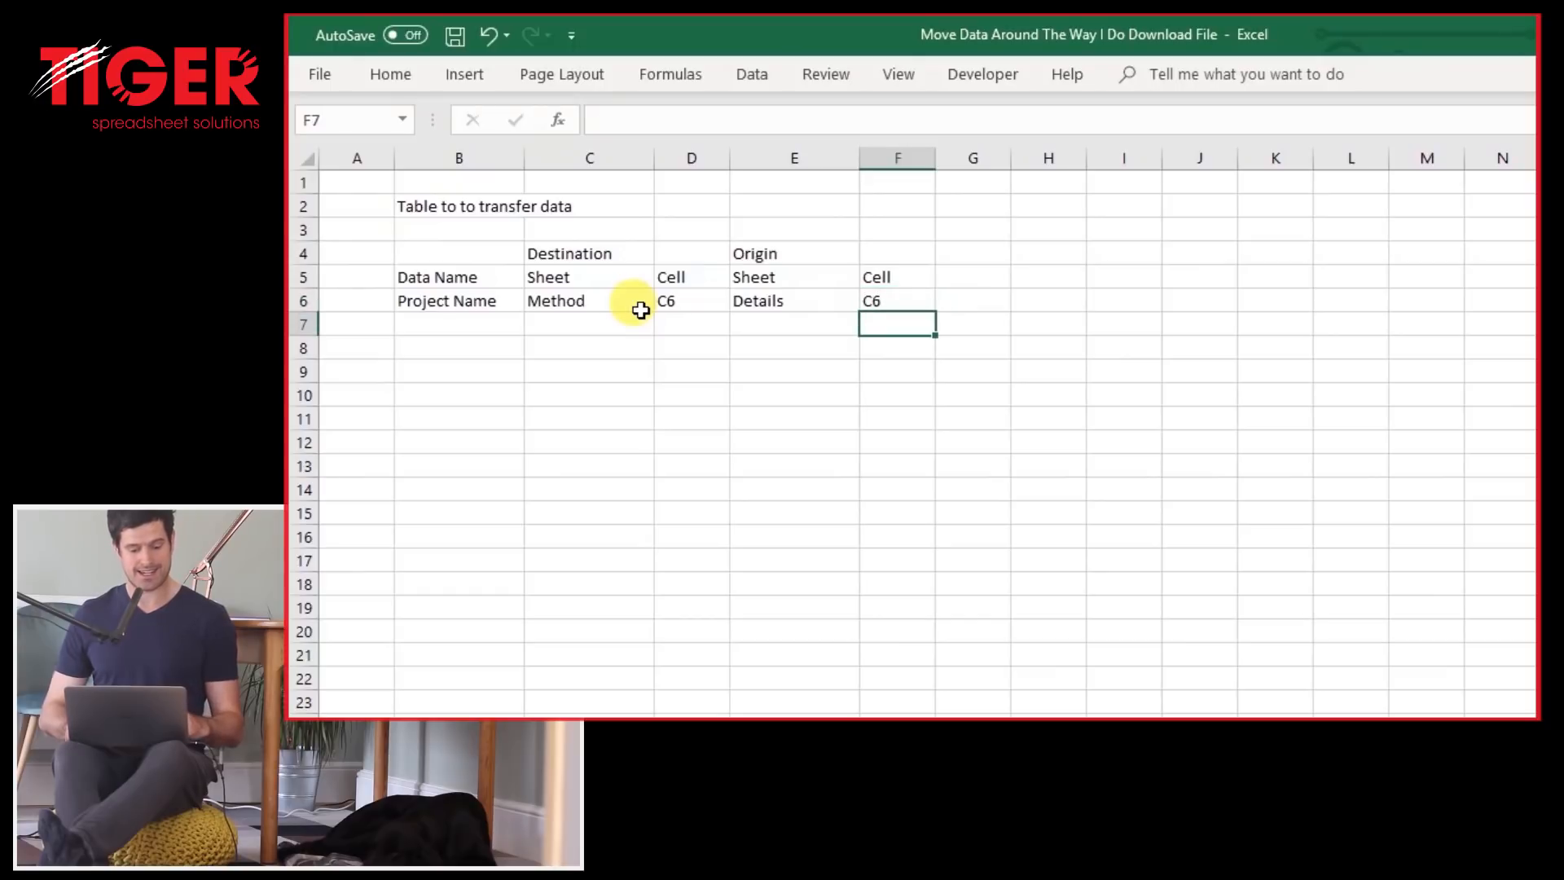
Select the table headings for italic and bold formatting, then move to the first empty row.
left_click(457, 277)
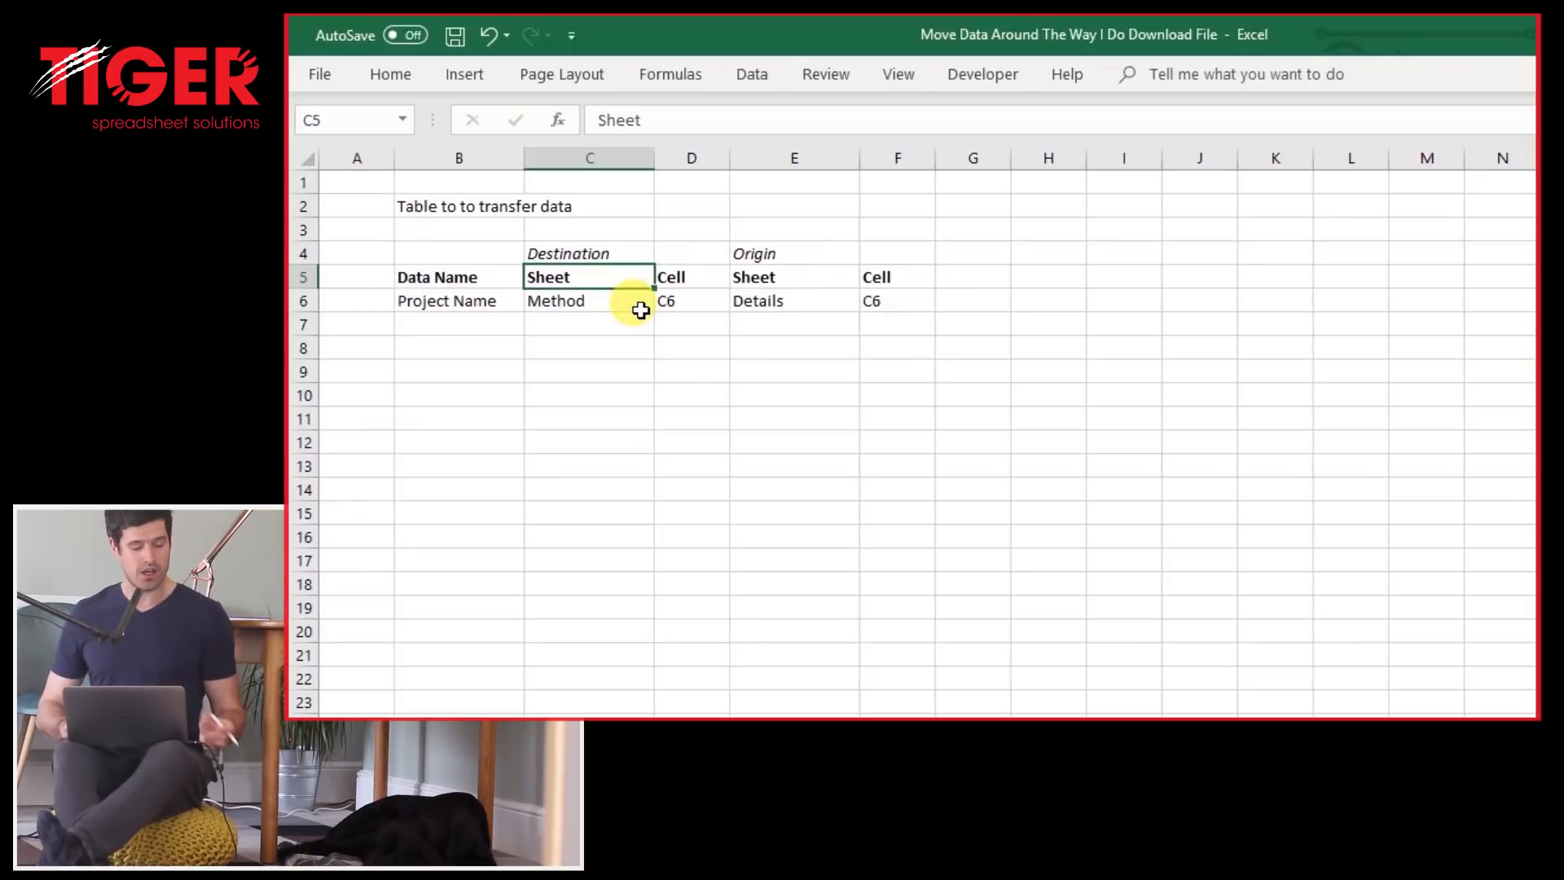
left_click(458, 300)
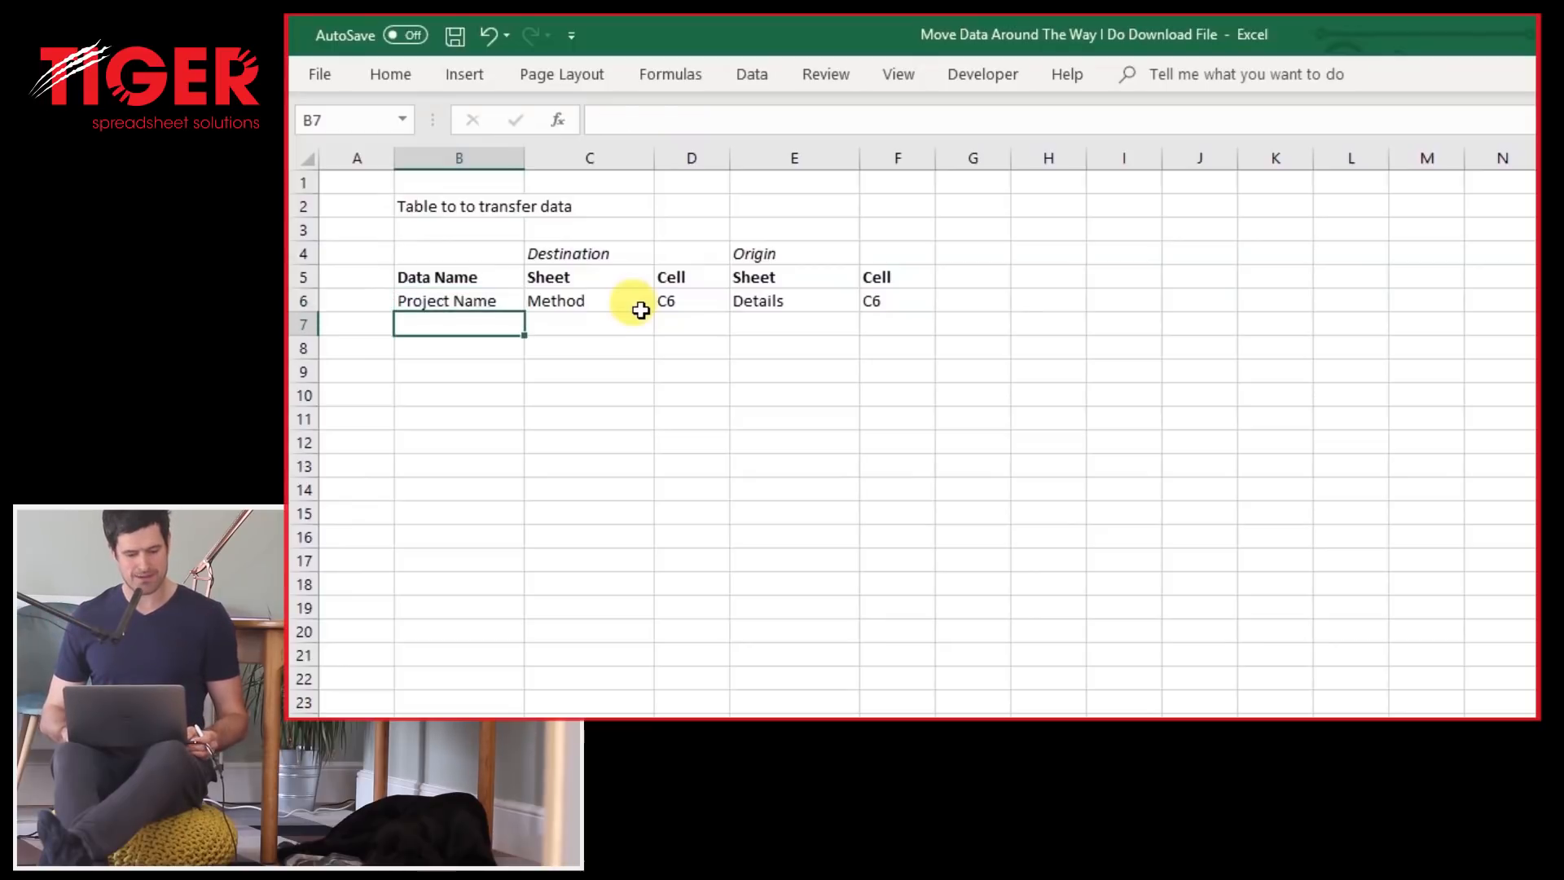
Enter the Site Name row with destination Method C7 and origin Details, starting its origin cell.
left_click(459, 299)
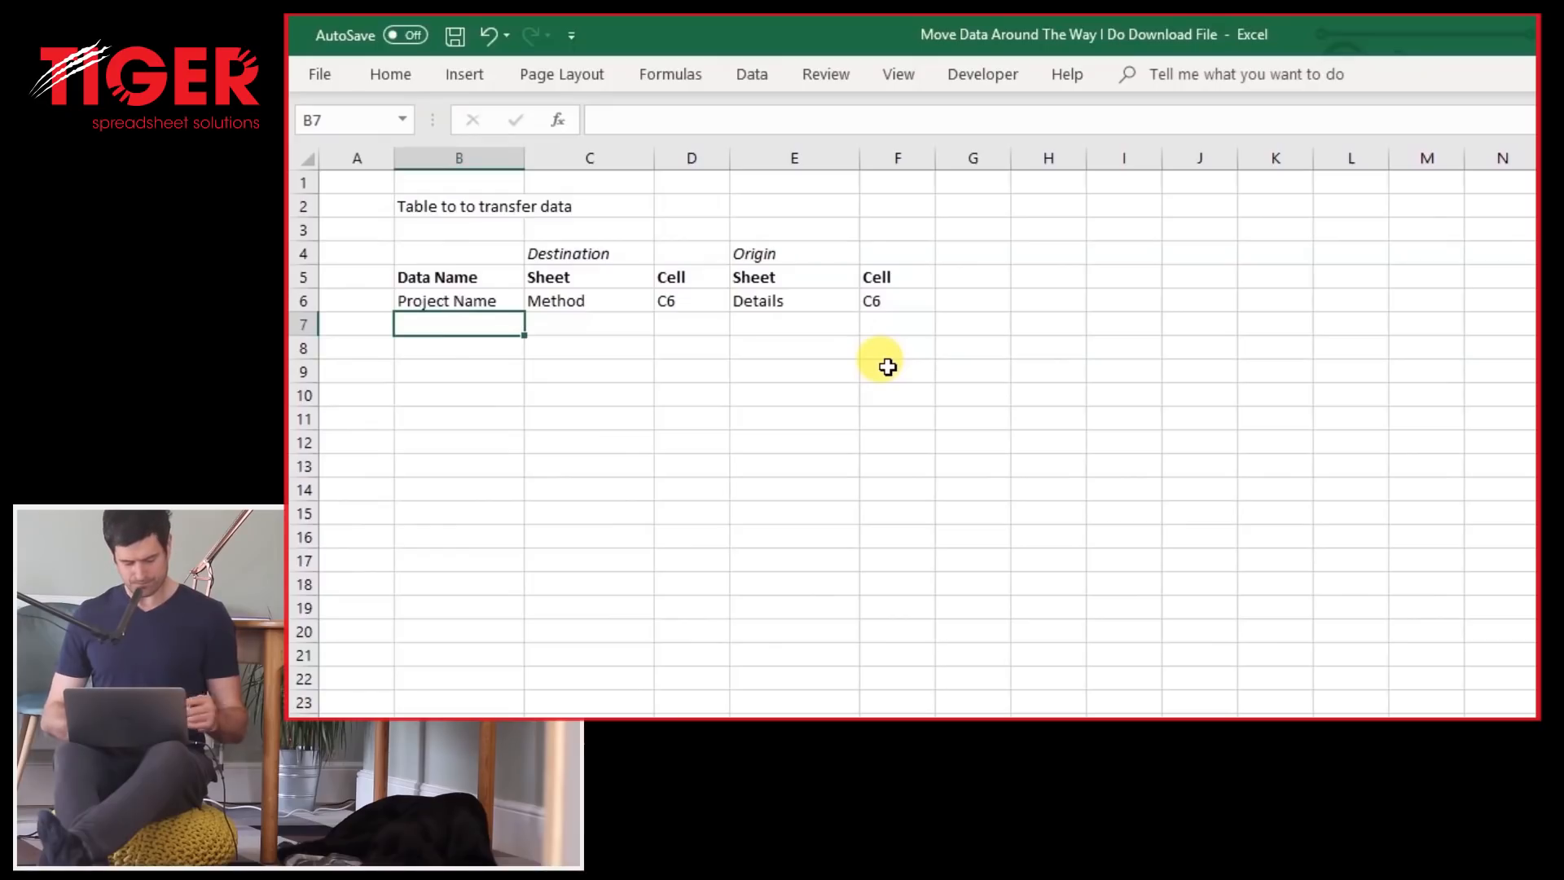
type("Site Nam")
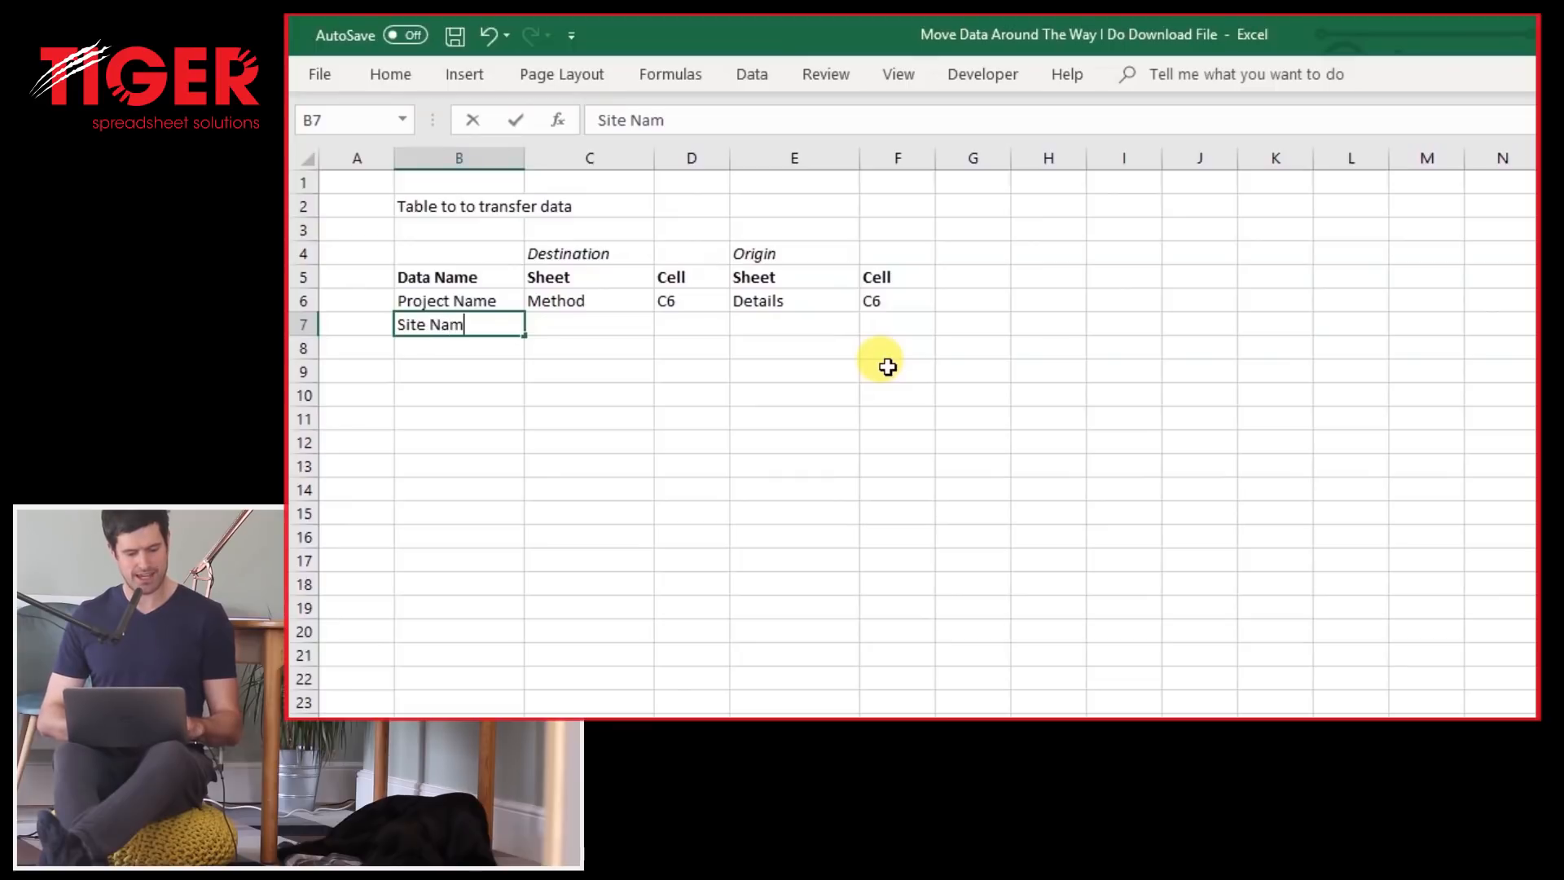
type("Method")
left_click(896, 324)
type("C")
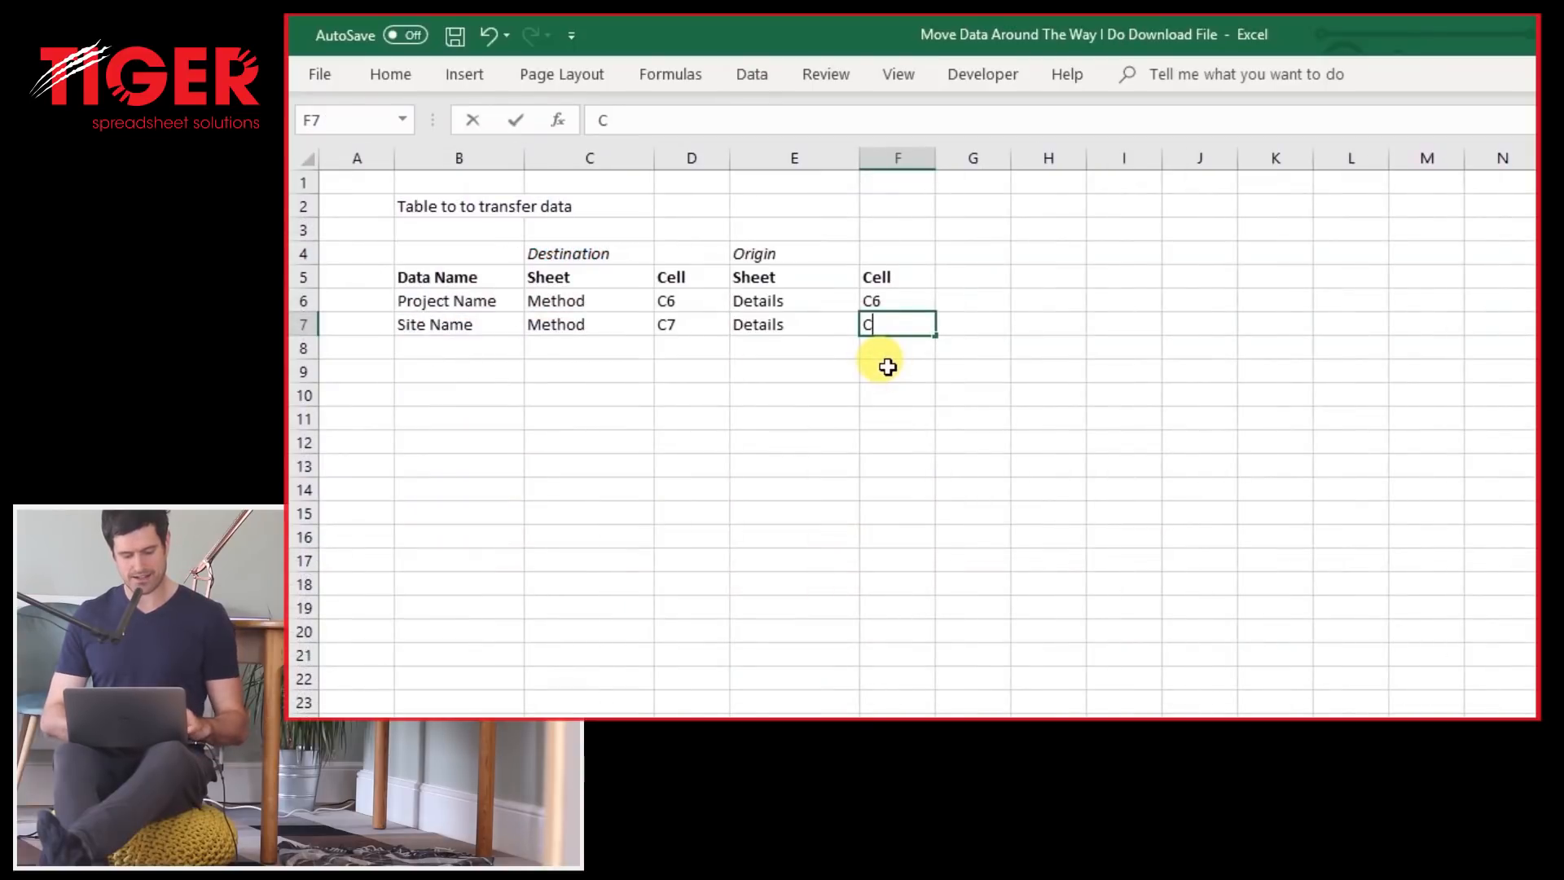
type("1")
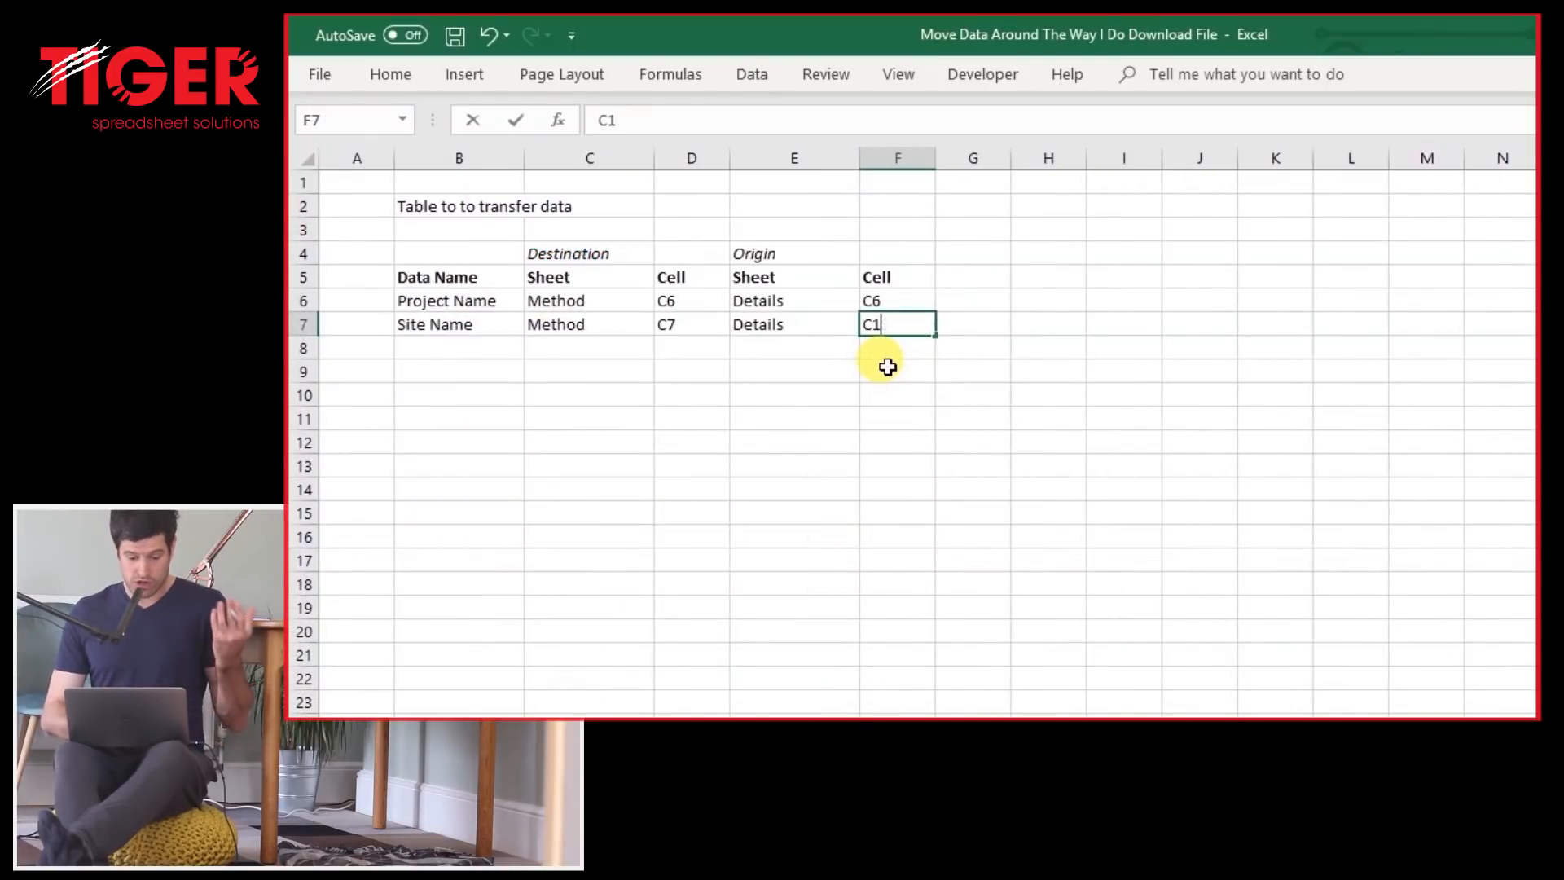